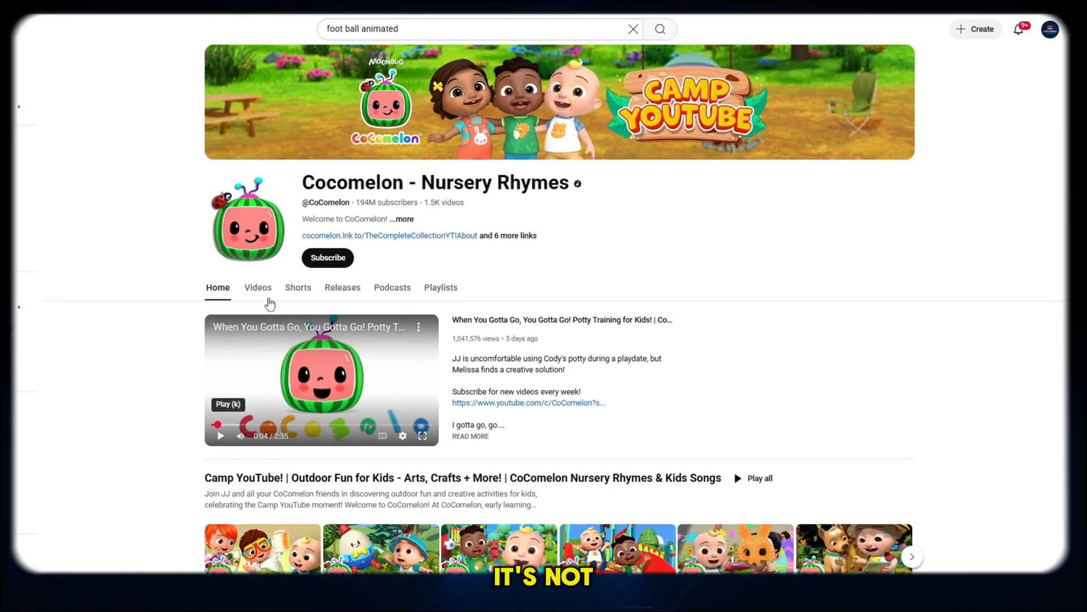
# - Open the Cocomelon channel's Videos tab and scroll through months of nursery-rhyme uploads
pyautogui.click(257, 288)
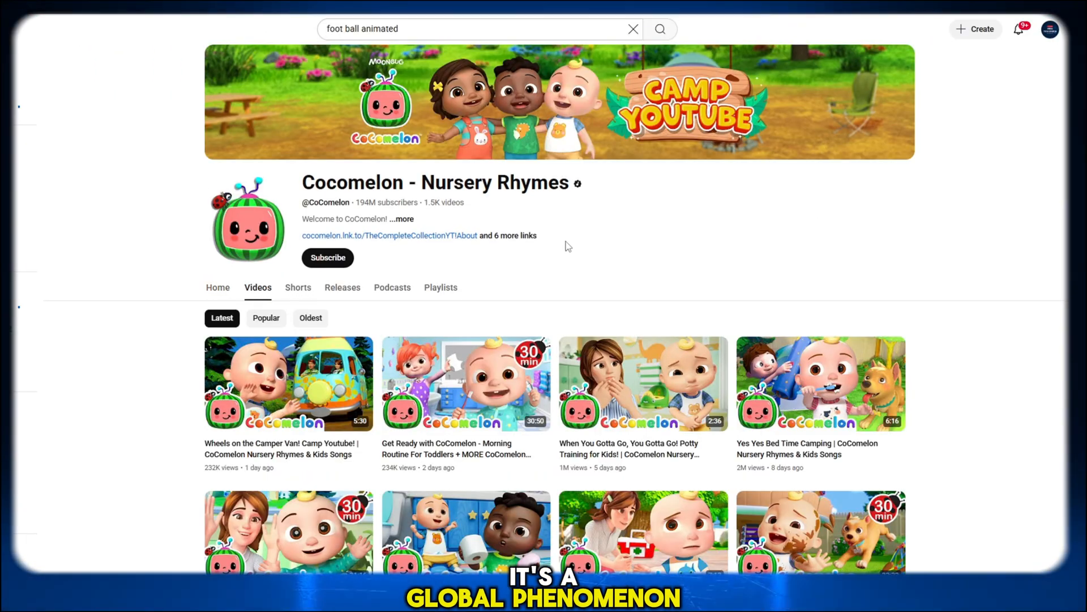
pyautogui.scroll(-3)
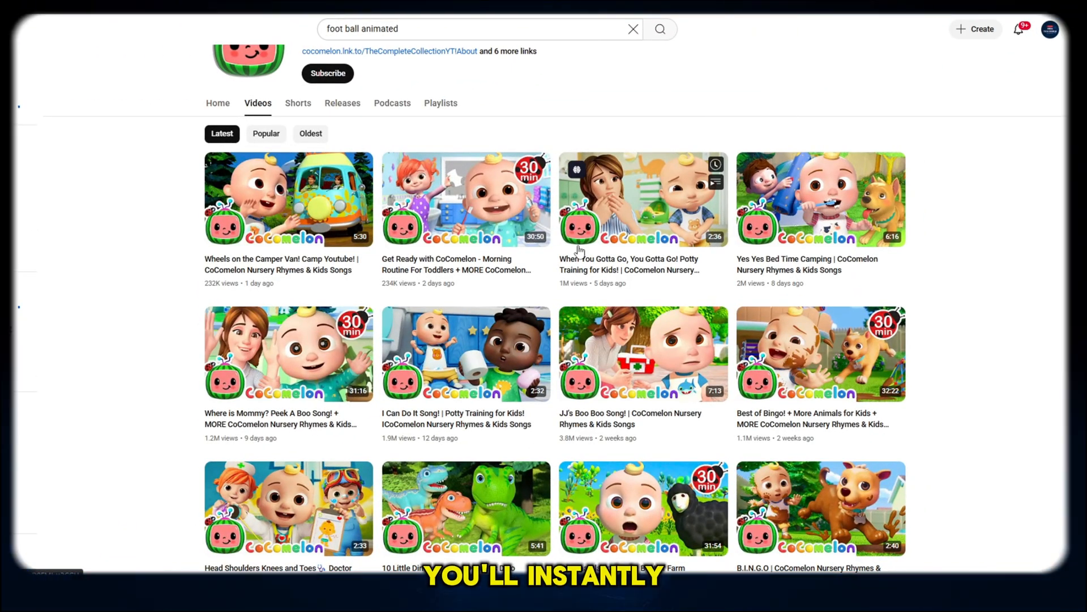
pyautogui.scroll(-3)
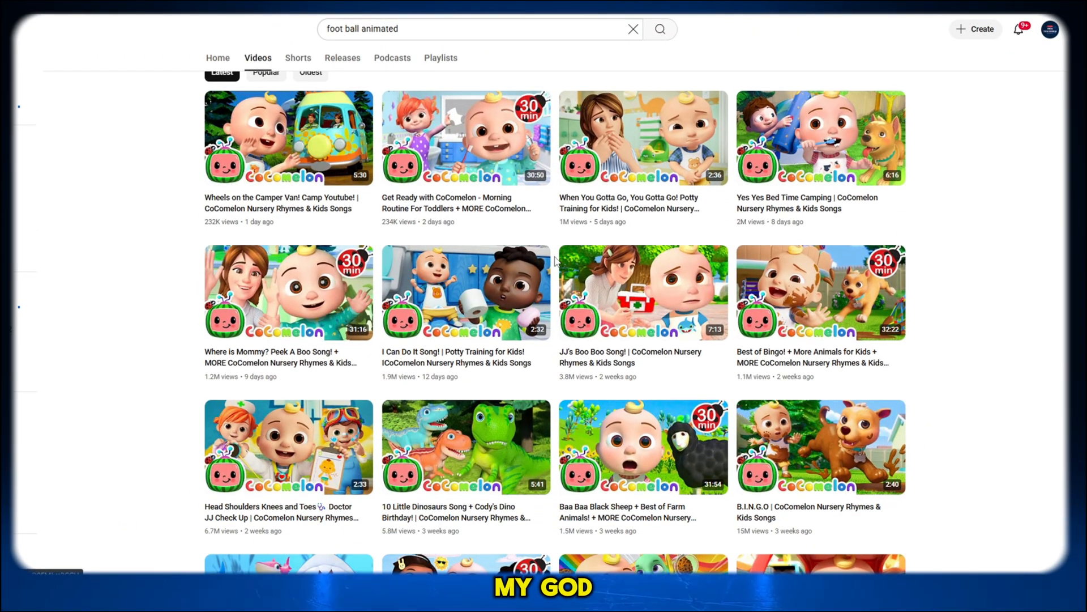
pyautogui.scroll(-3)
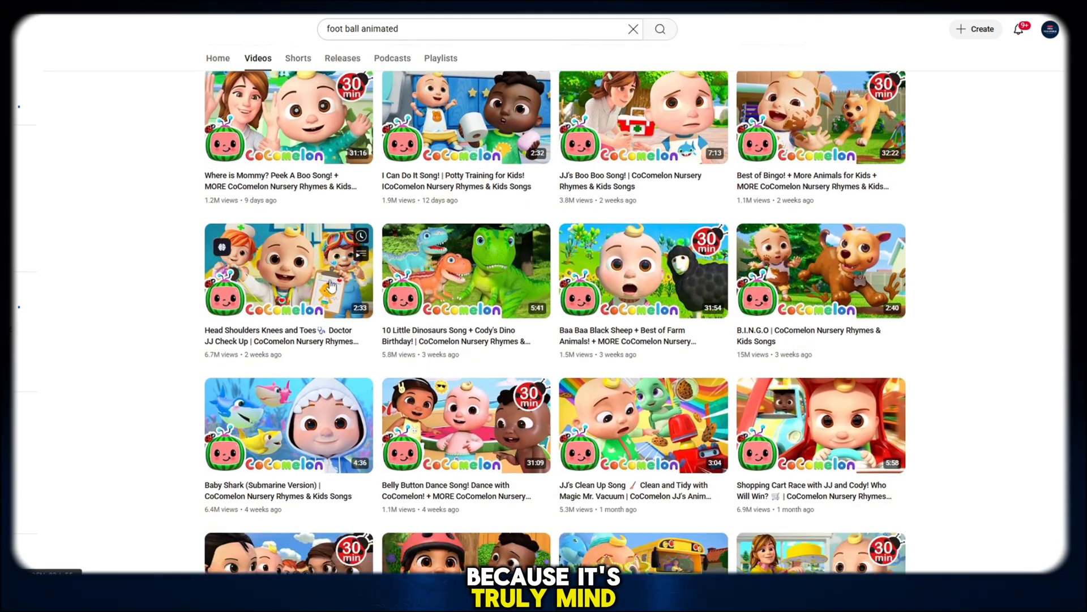
pyautogui.scroll(-3)
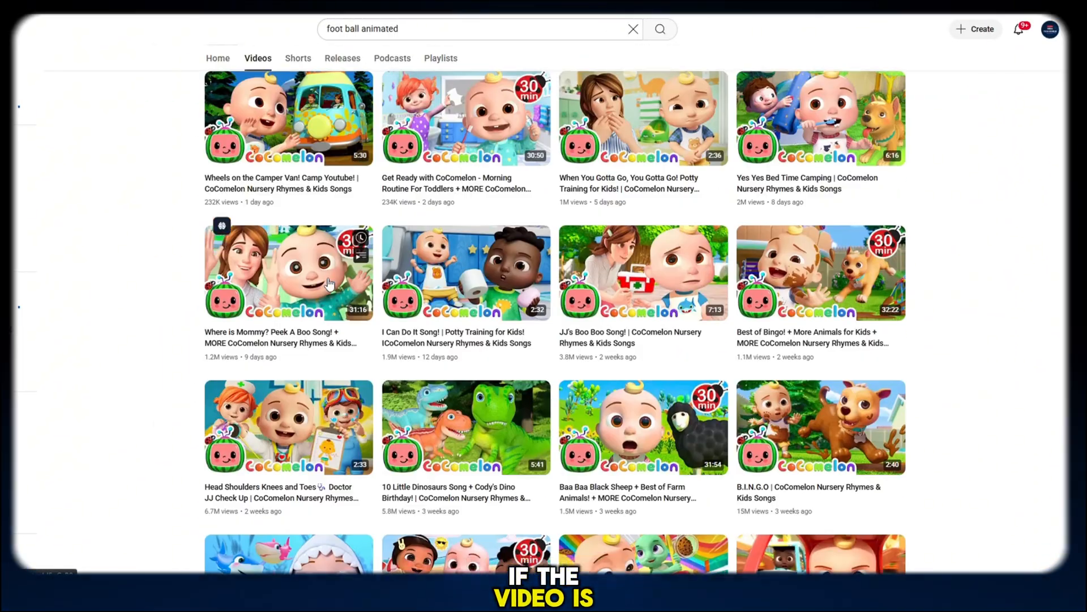
pyautogui.scroll(-3)
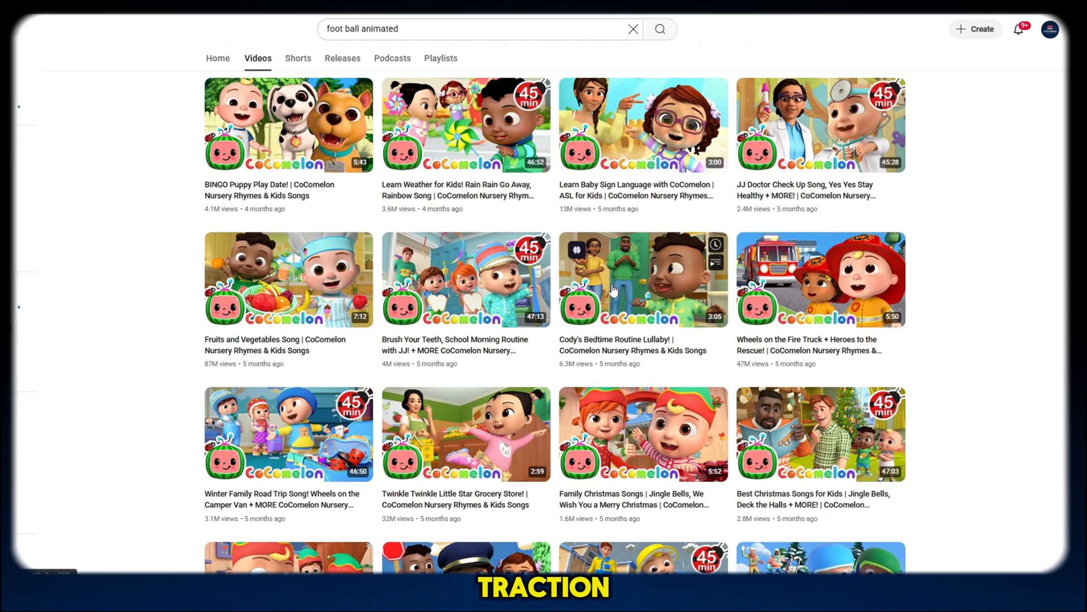
pyautogui.scroll(-3)
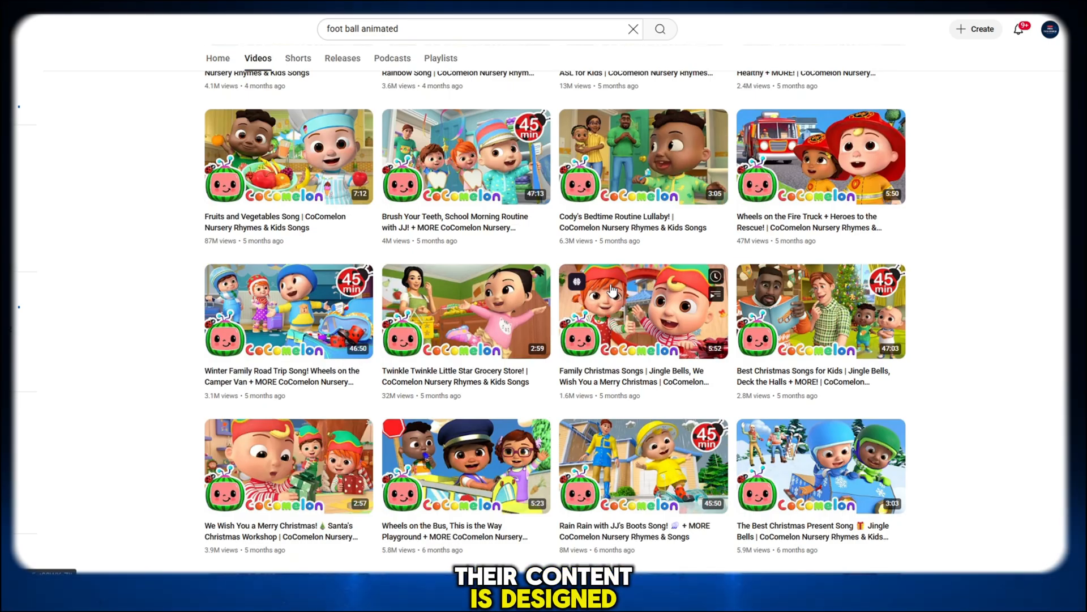
pyautogui.scroll(-3)
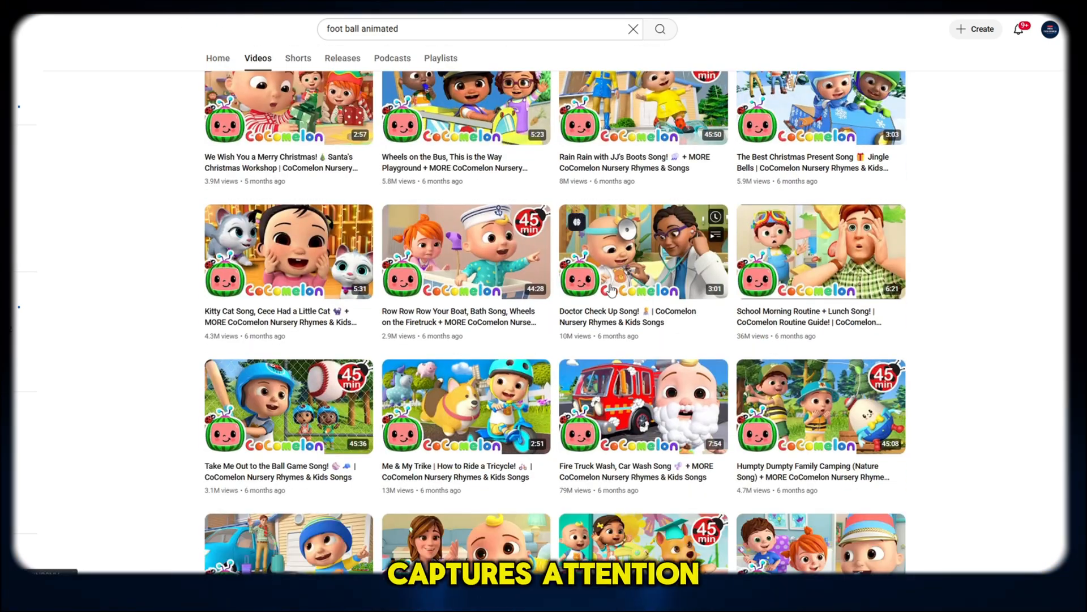
pyautogui.scroll(-3)
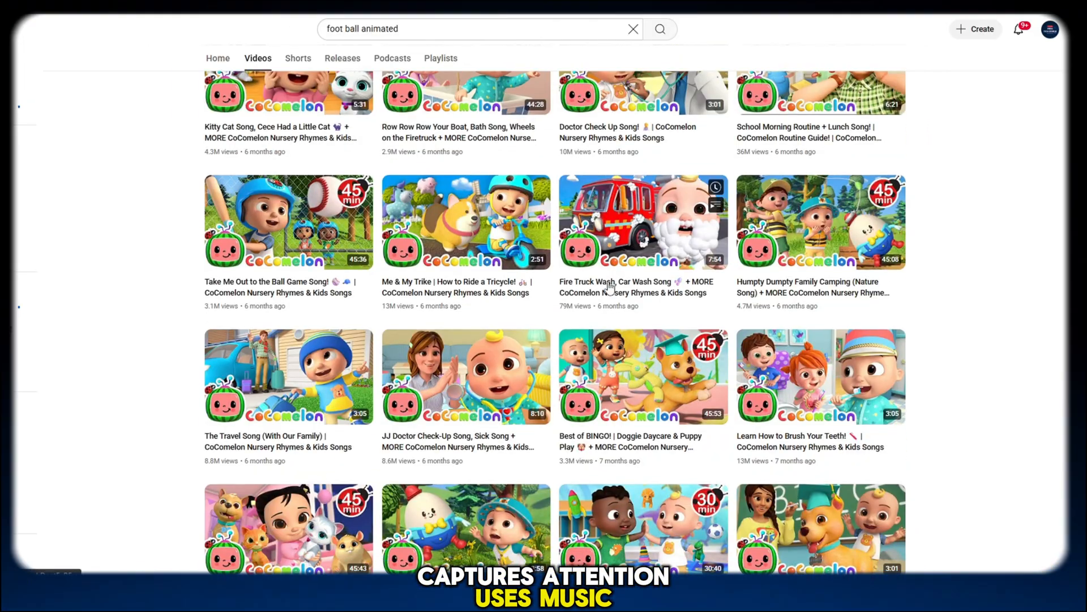
pyautogui.scroll(-3)
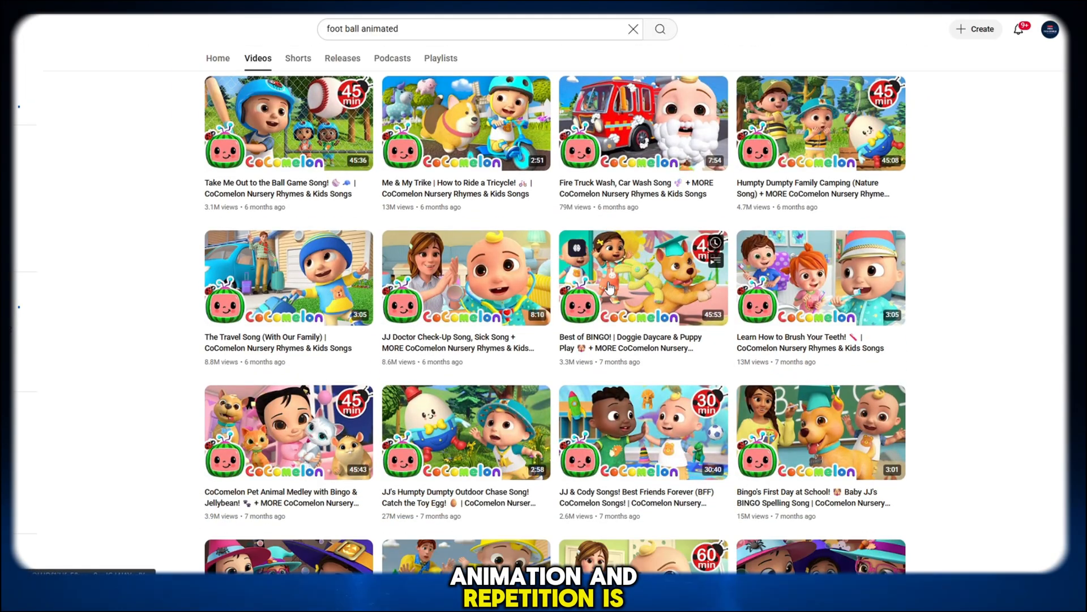
pyautogui.scroll(-3)
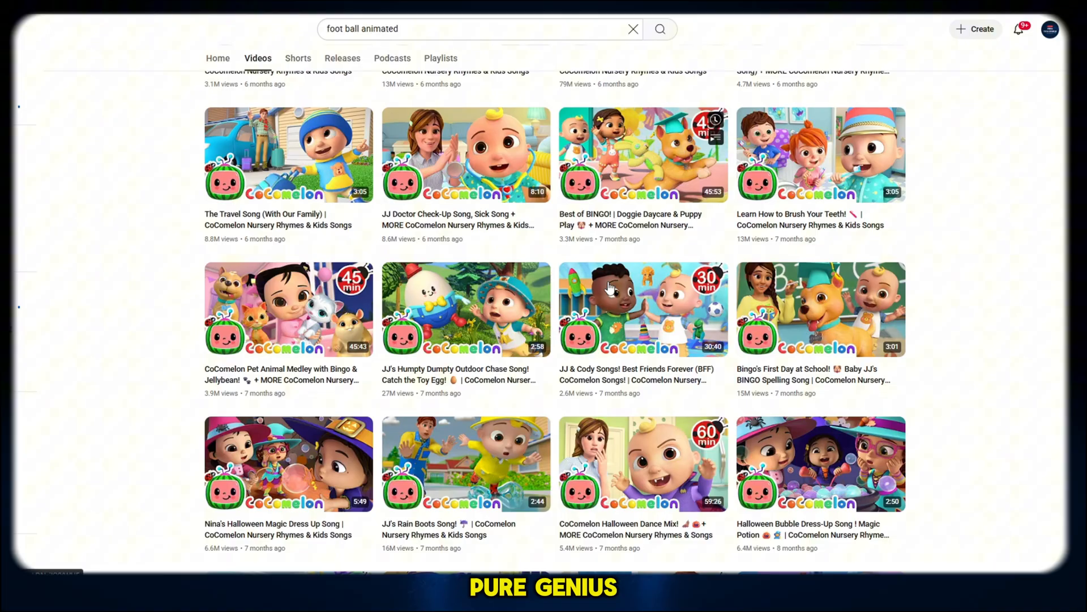
pyautogui.scroll(-3)
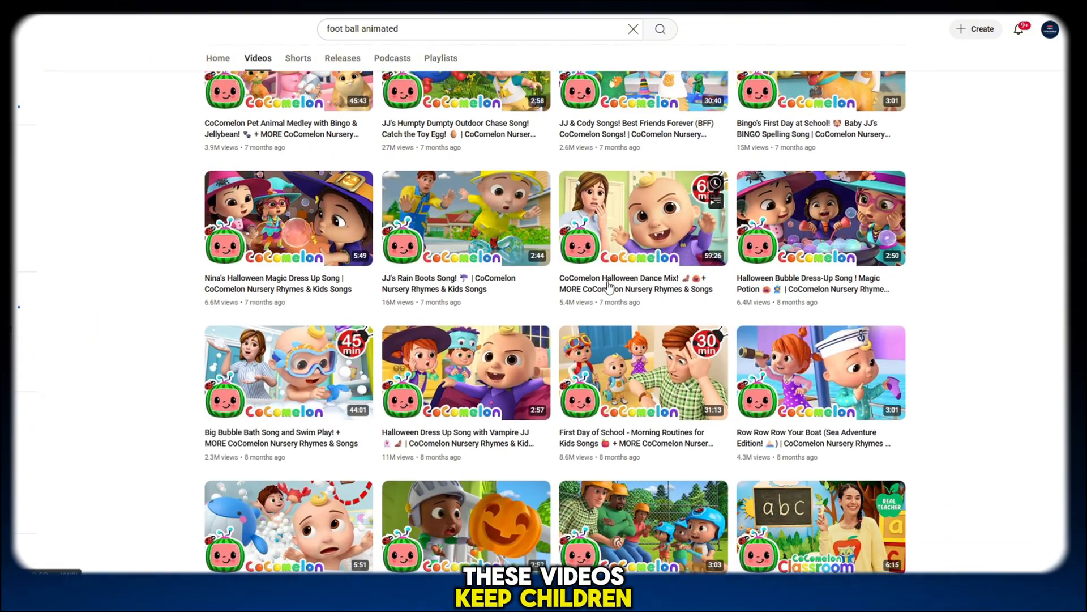
pyautogui.scroll(-3)
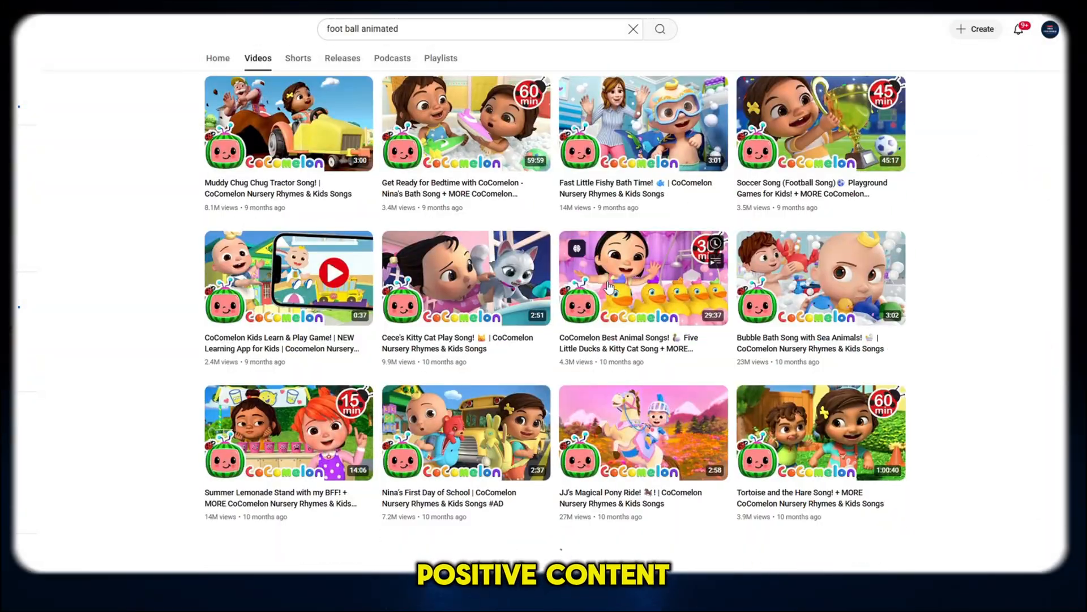
pyautogui.scroll(-3)
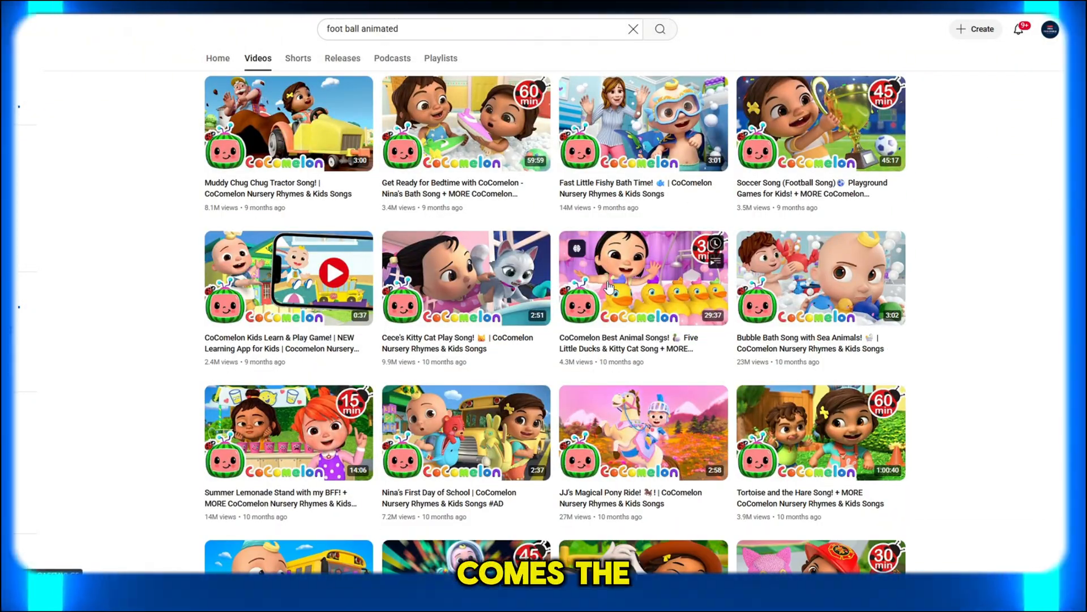
pyautogui.scroll(-3)
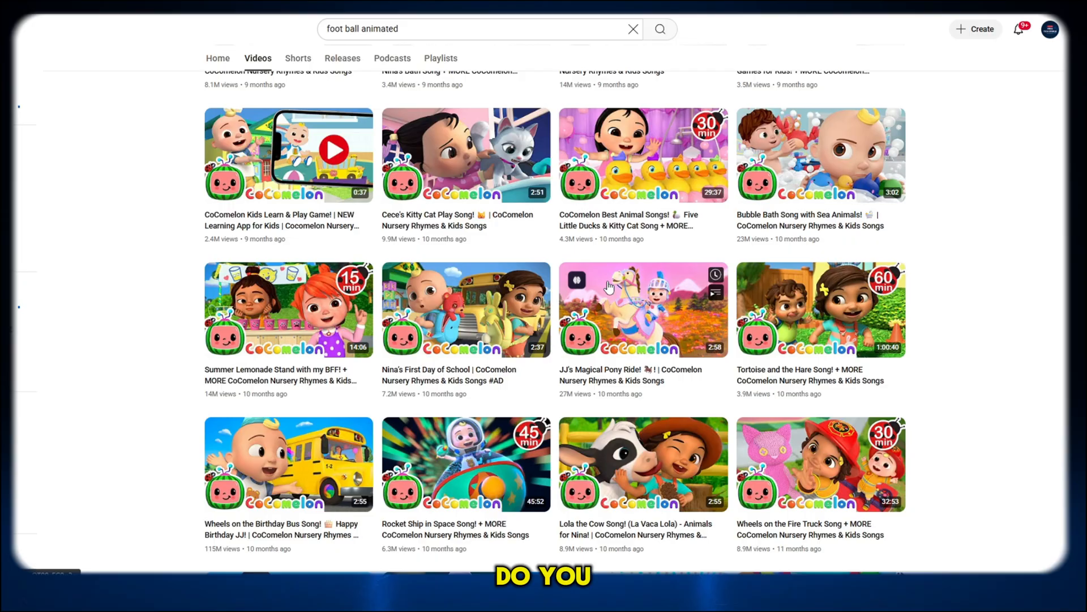
pyautogui.scroll(-3)
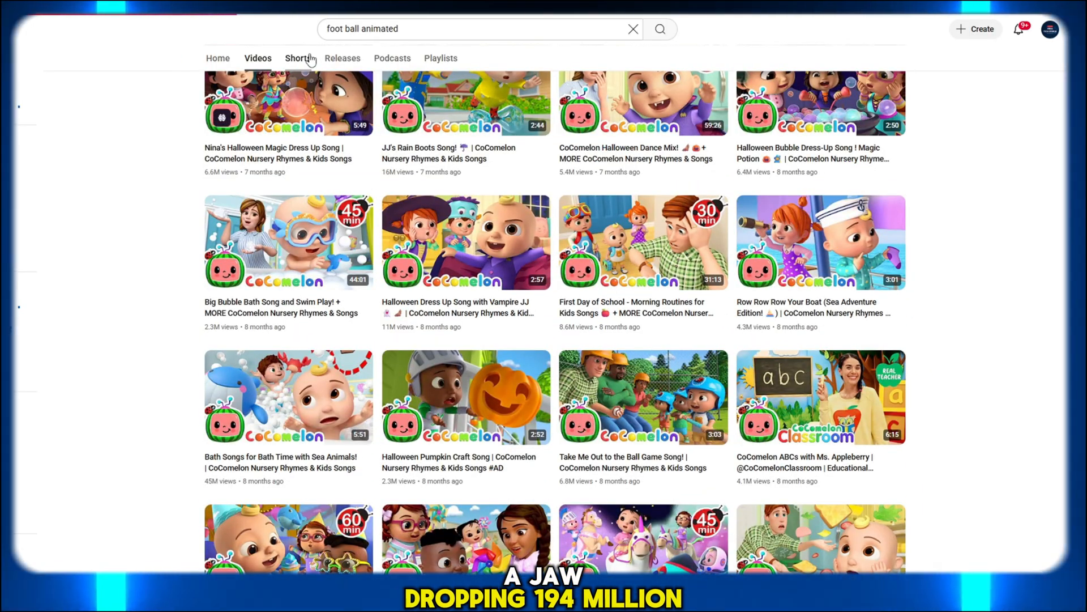
# - Open the Cocomelon channel's Shorts tab and scroll through its Shorts
pyautogui.click(299, 58)
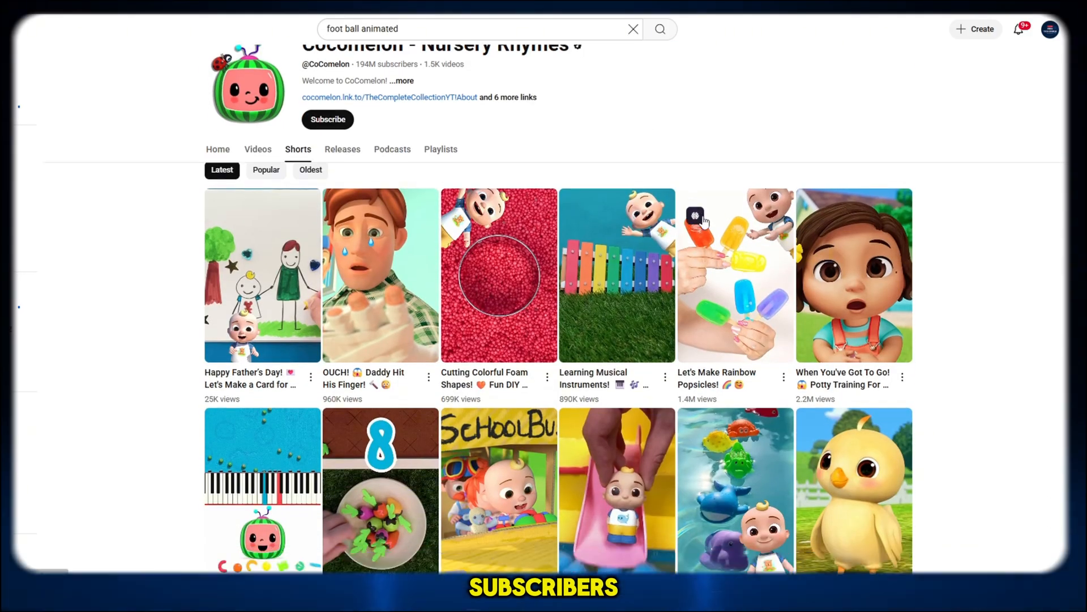
pyautogui.scroll(-3)
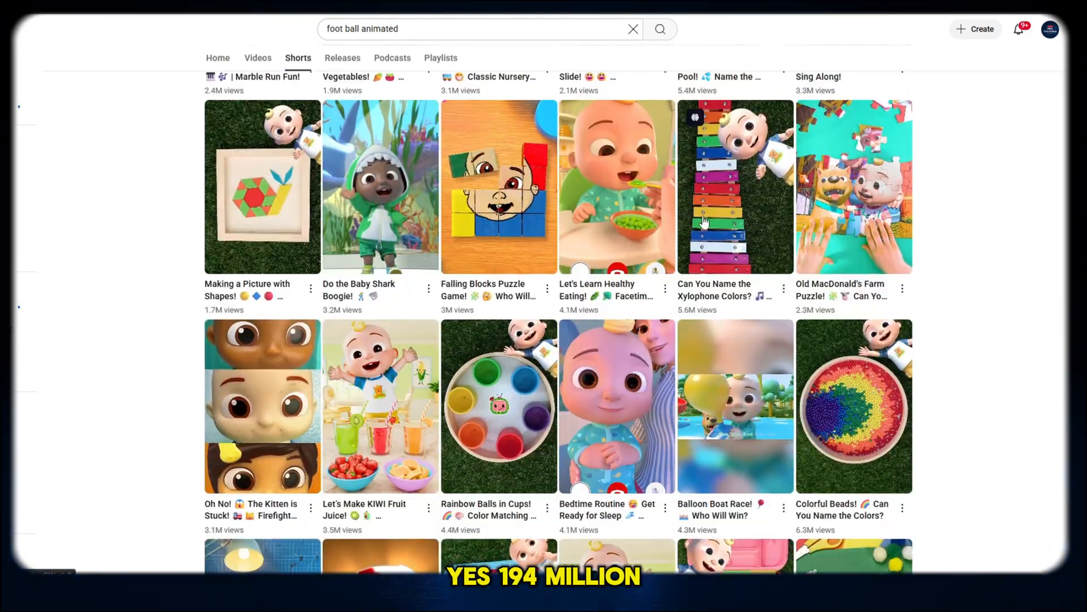
pyautogui.scroll(-3)
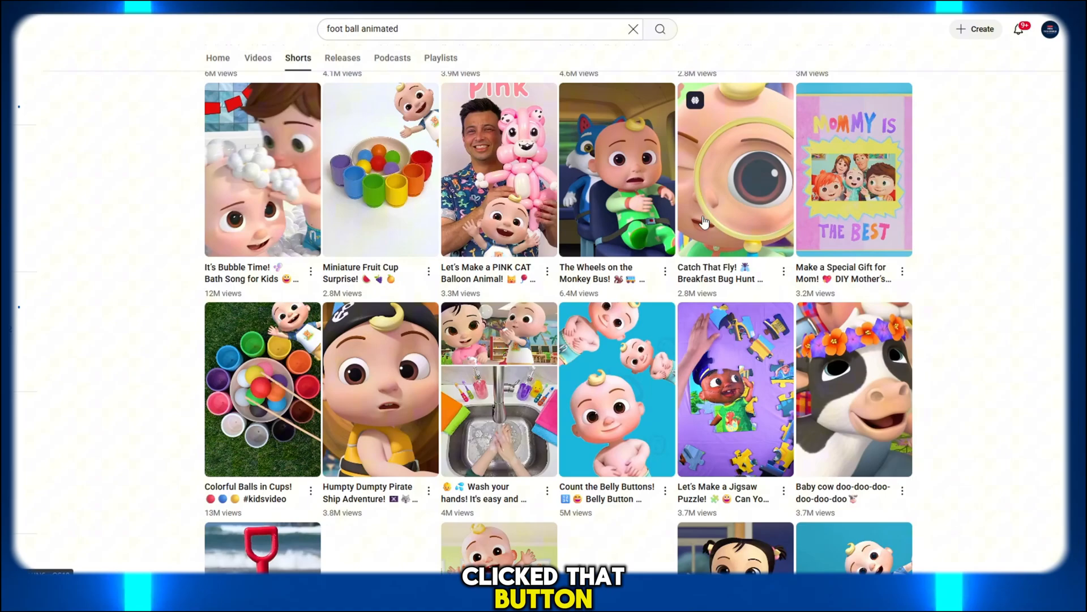
pyautogui.scroll(-3)
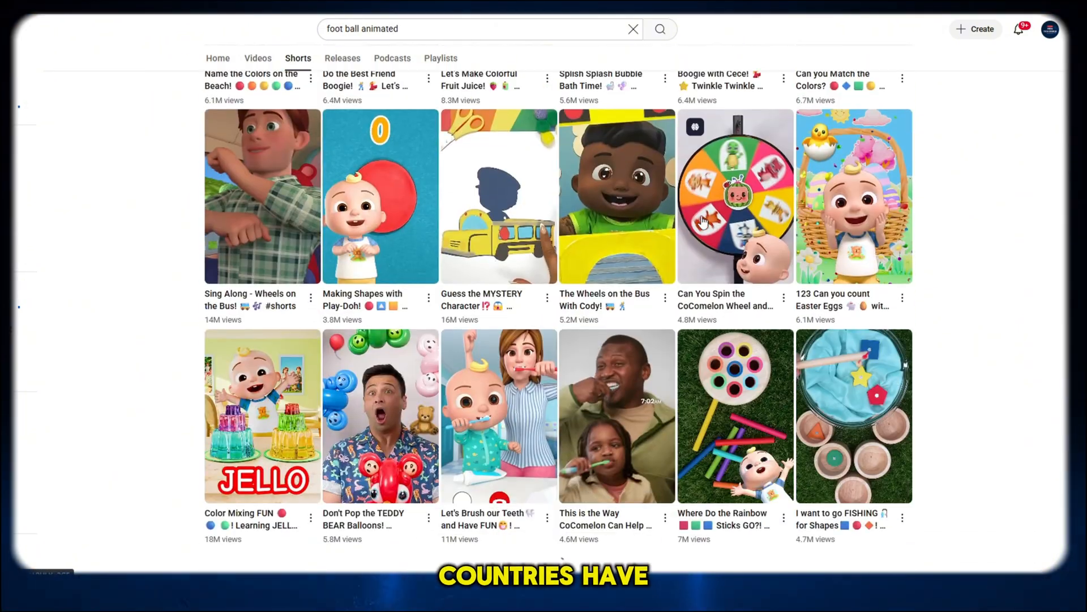
pyautogui.scroll(-3)
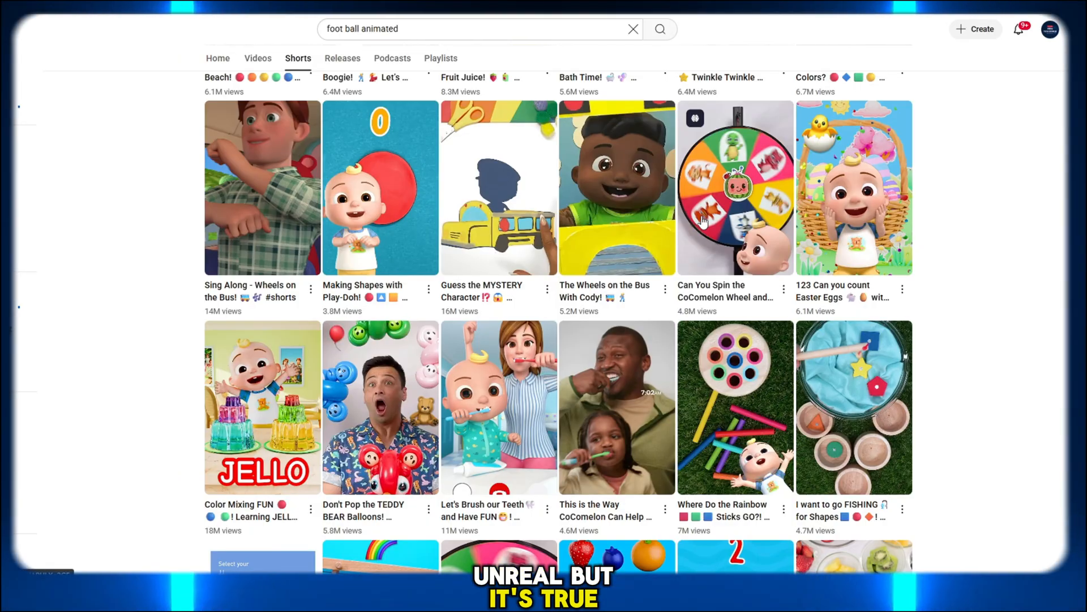
pyautogui.scroll(-3)
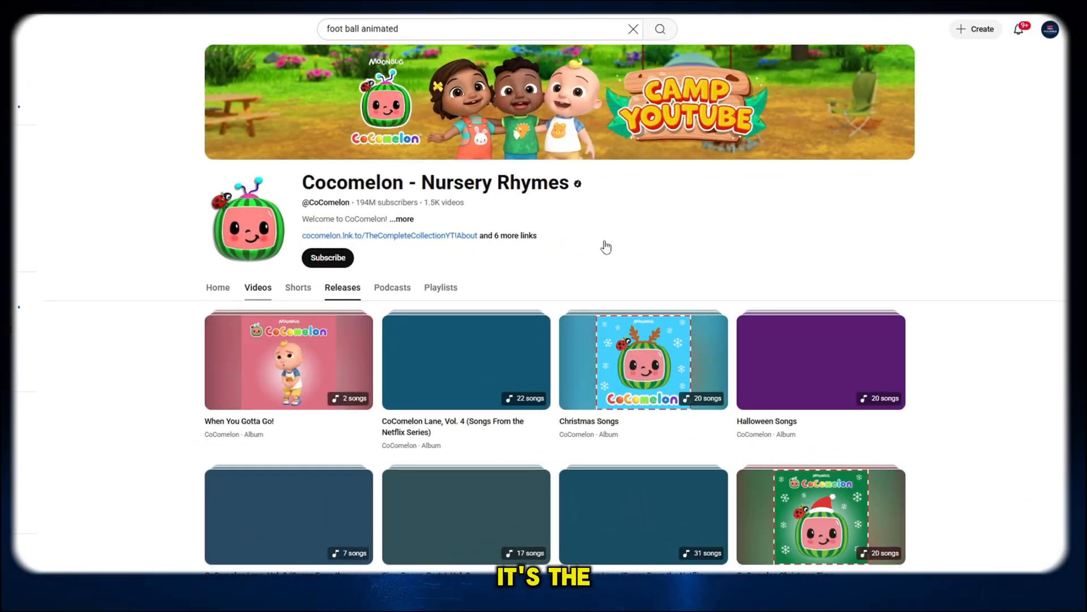
# - Scroll down and back up through the Cocomelon channel's video grid
pyautogui.scroll(-3)
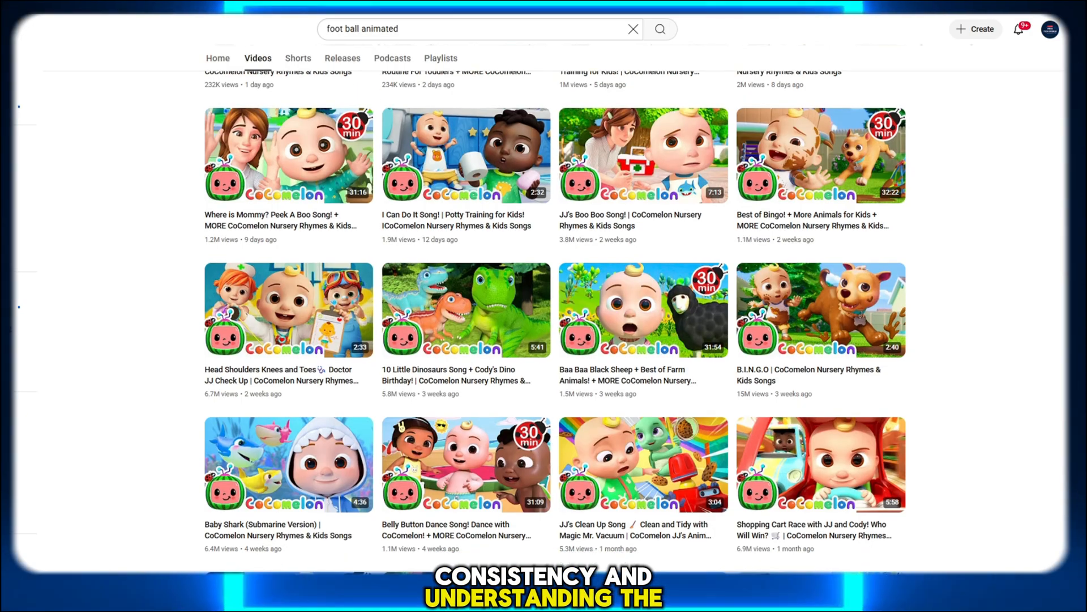
pyautogui.scroll(-3)
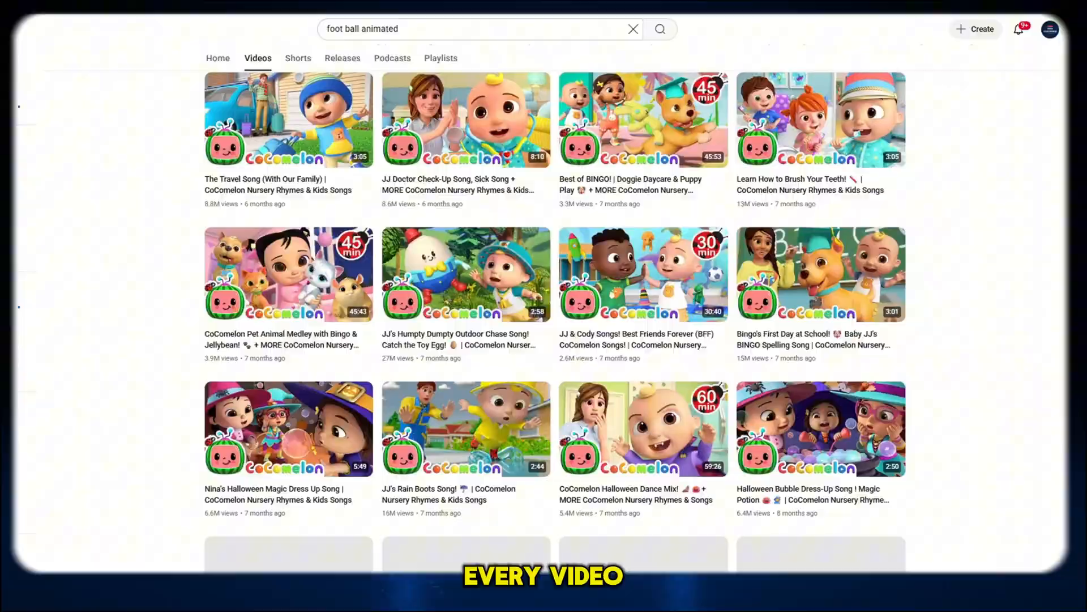
pyautogui.scroll(-3)
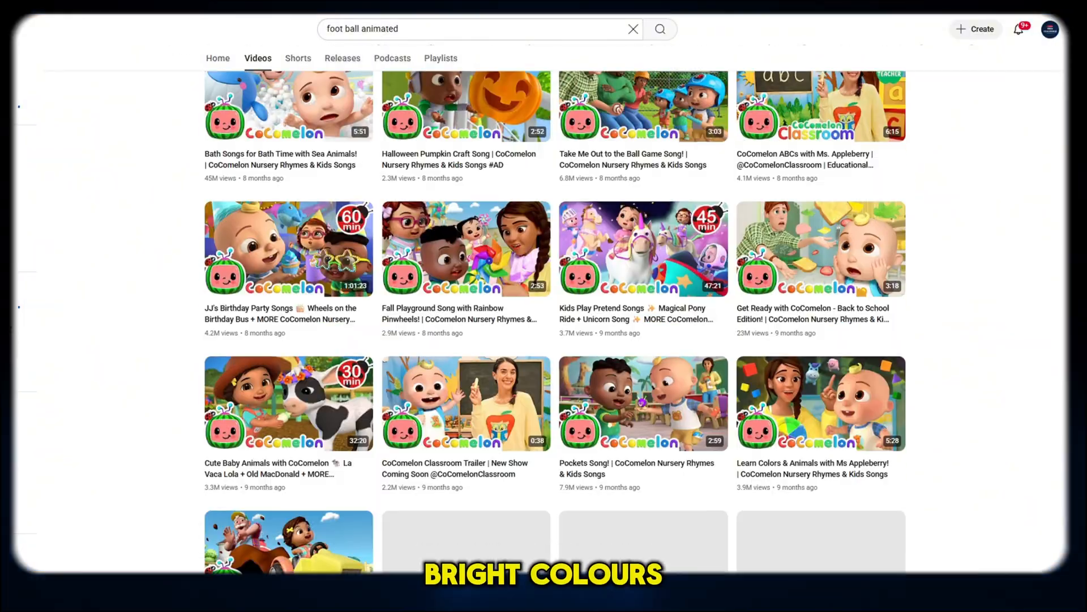
pyautogui.scroll(-3)
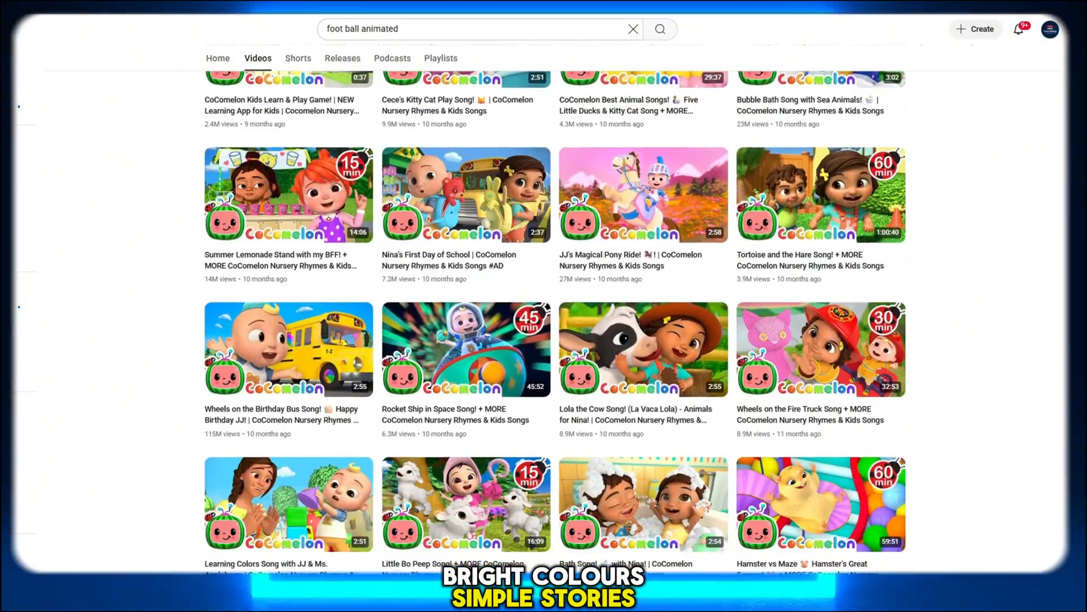
pyautogui.scroll(-3)
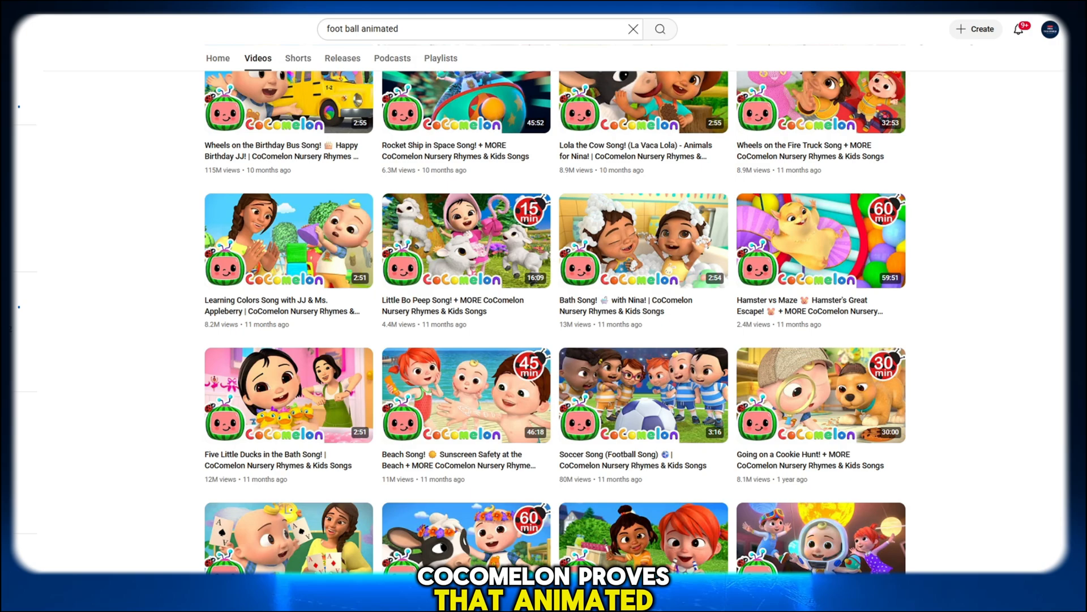
pyautogui.scroll(-3)
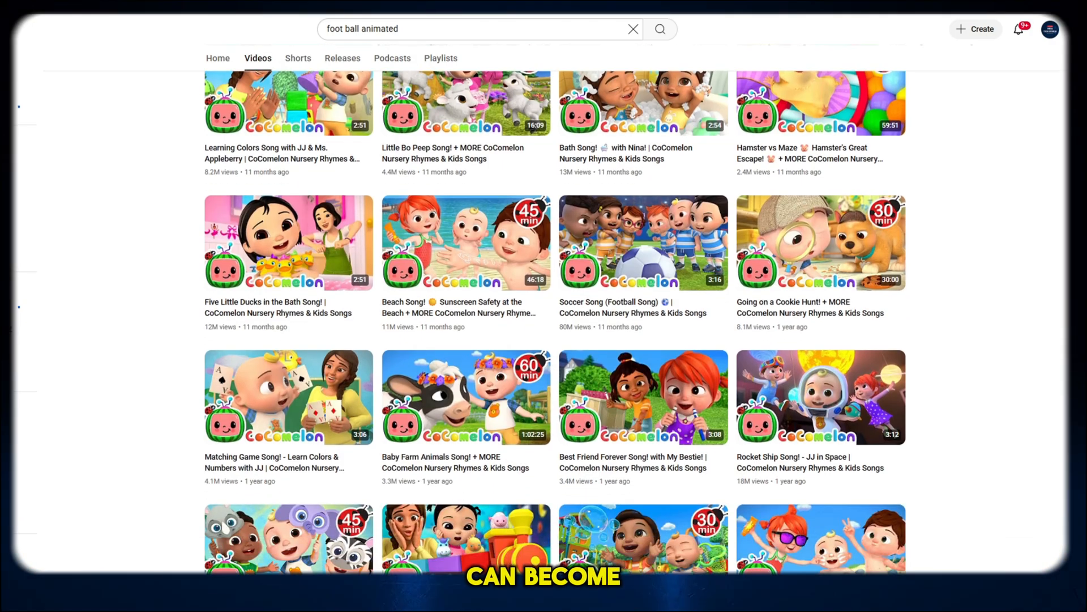
pyautogui.scroll(-3)
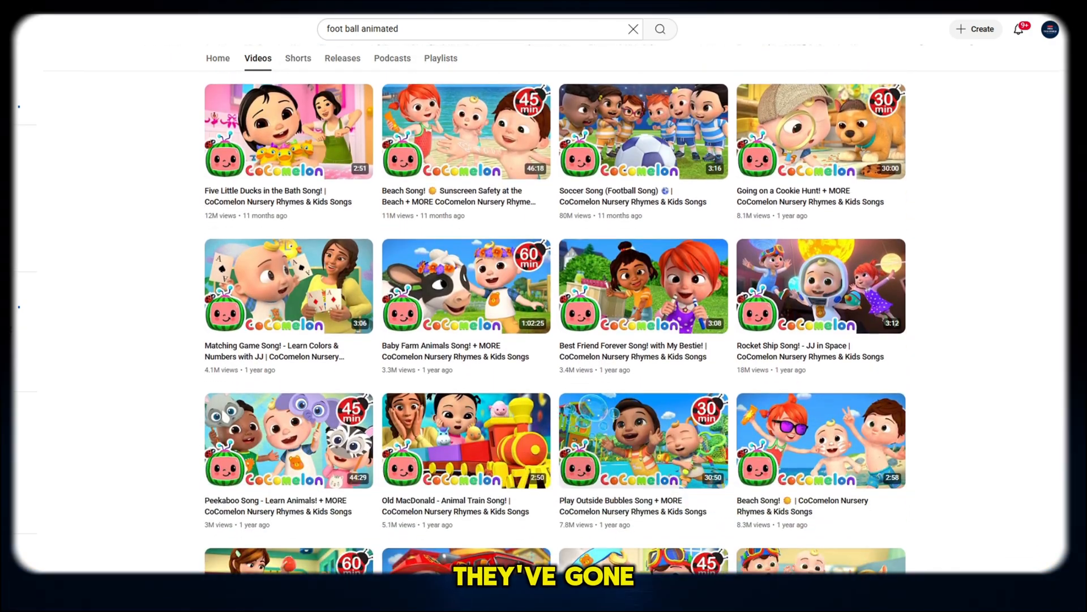
pyautogui.scroll(3)
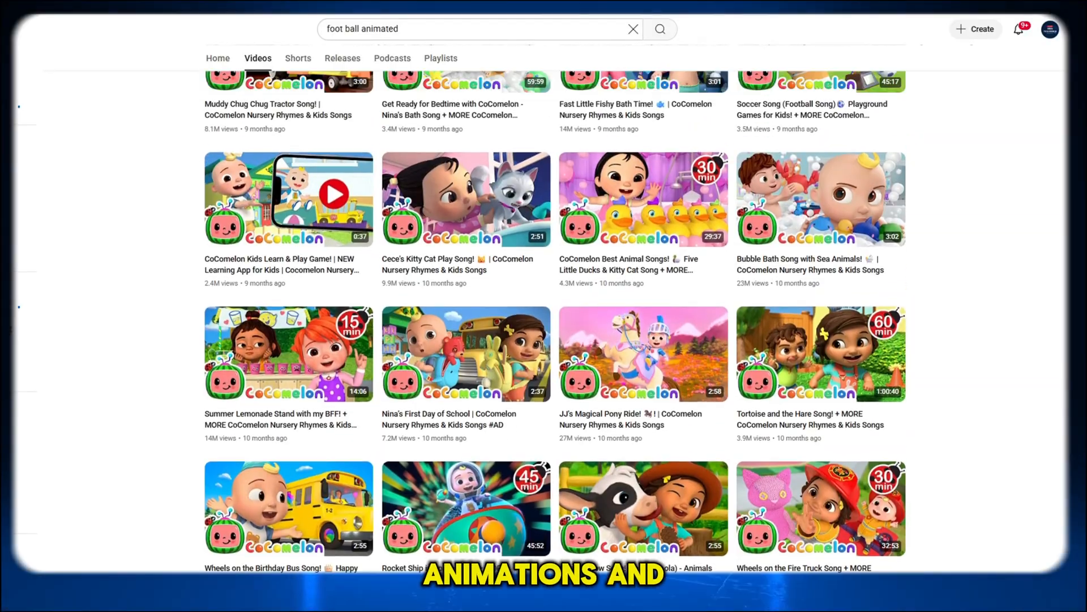
pyautogui.scroll(3)
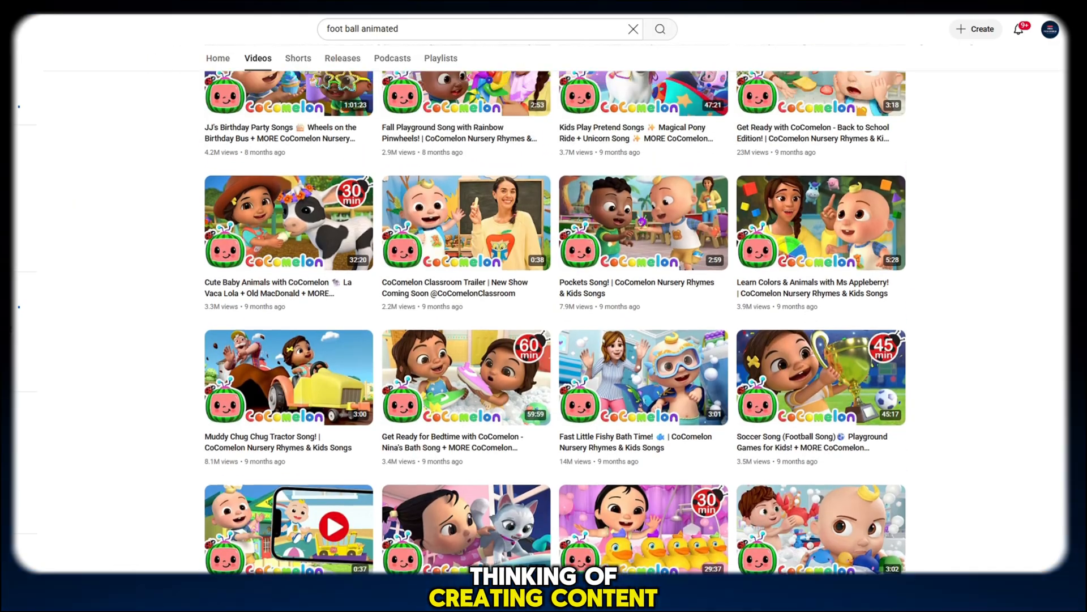
pyautogui.scroll(-3)
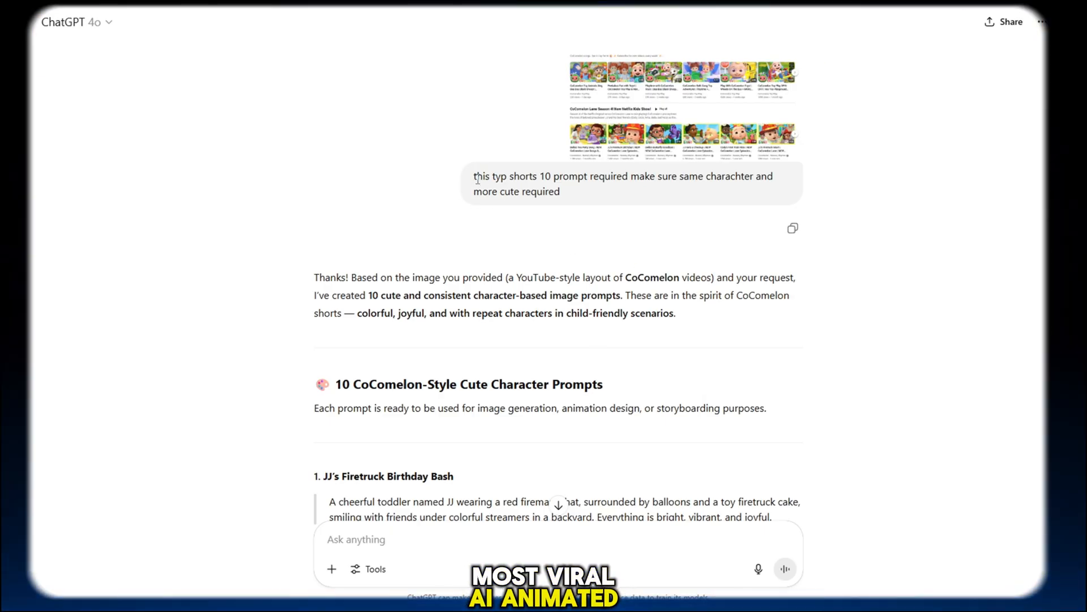
pyautogui.moveTo(474, 176); pyautogui.dragTo(563, 176)
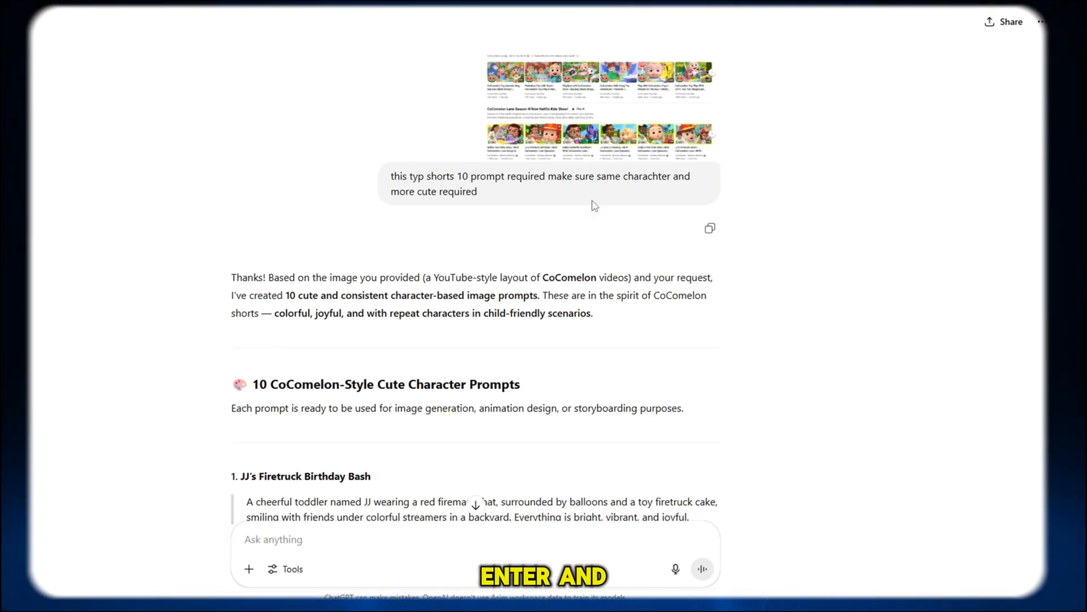
pyautogui.moveTo(599, 263)
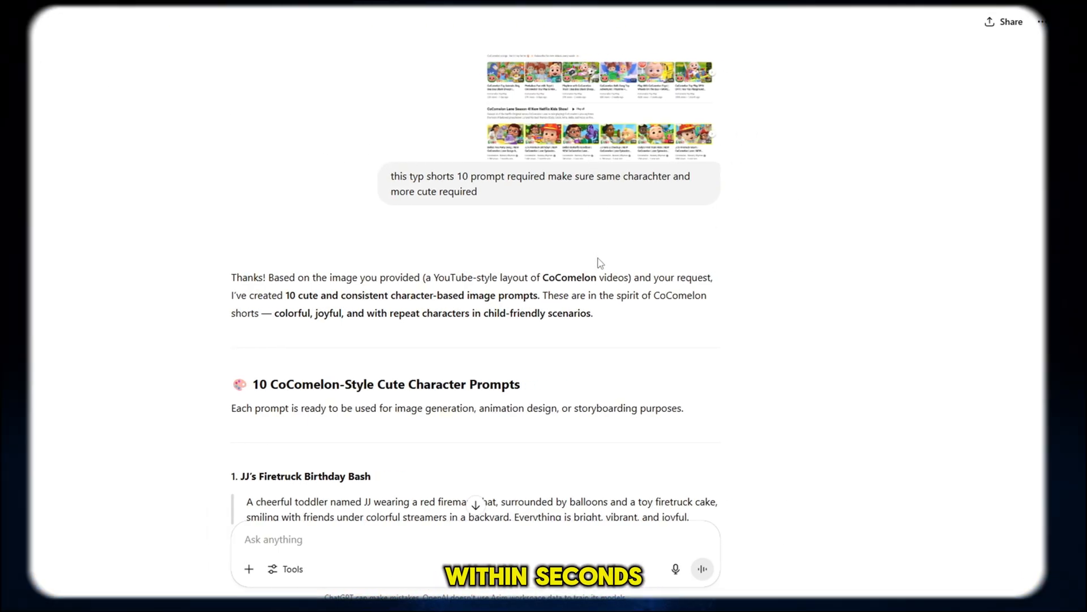
pyautogui.scroll(-3)
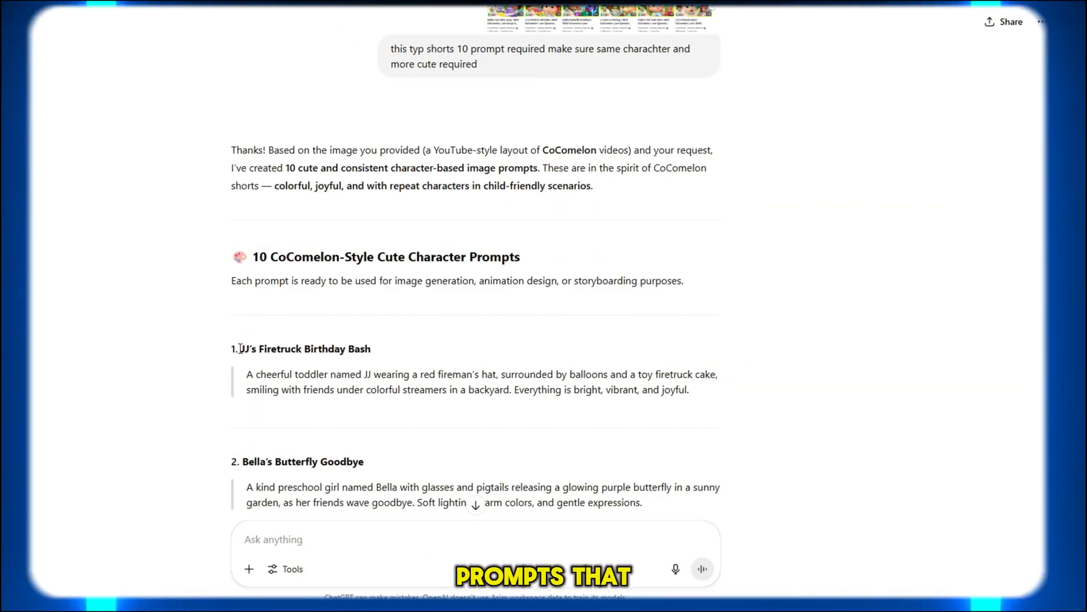
pyautogui.moveTo(239, 349); pyautogui.dragTo(548, 486)
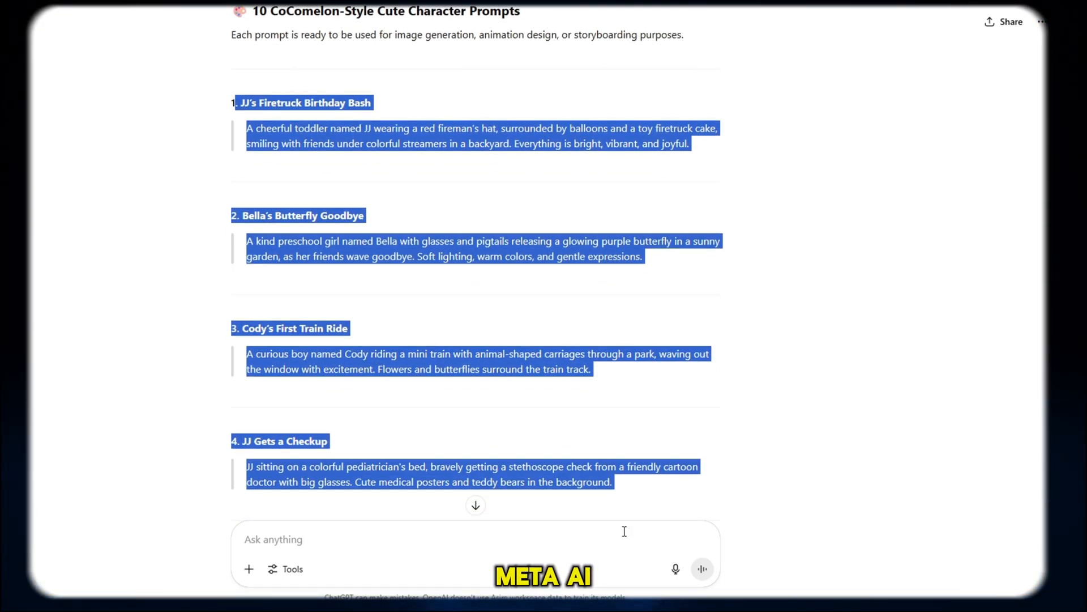
pyautogui.scroll(-3)
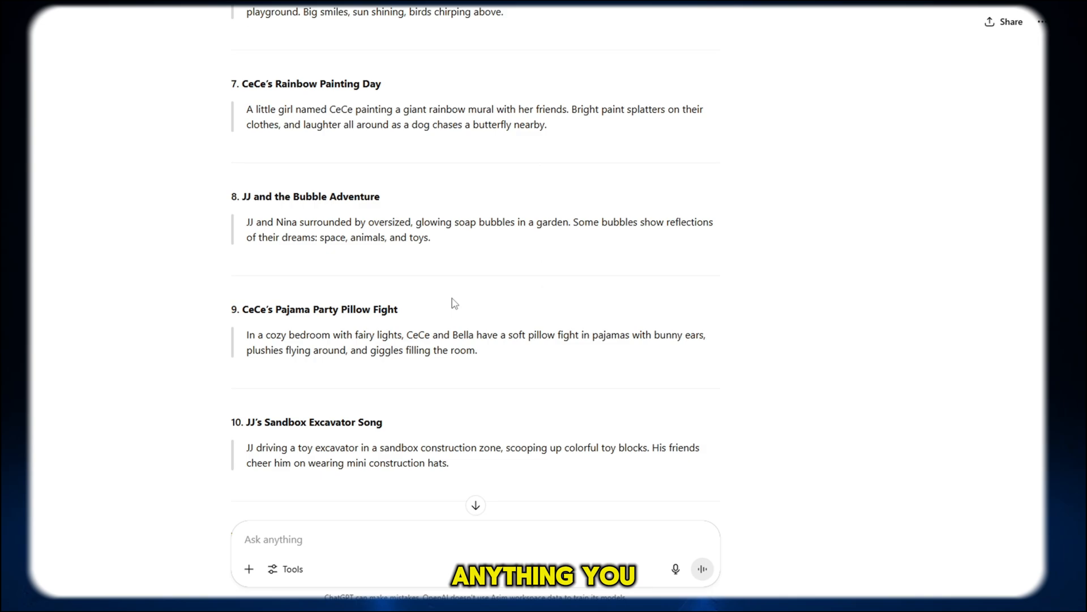
pyautogui.scroll(3)
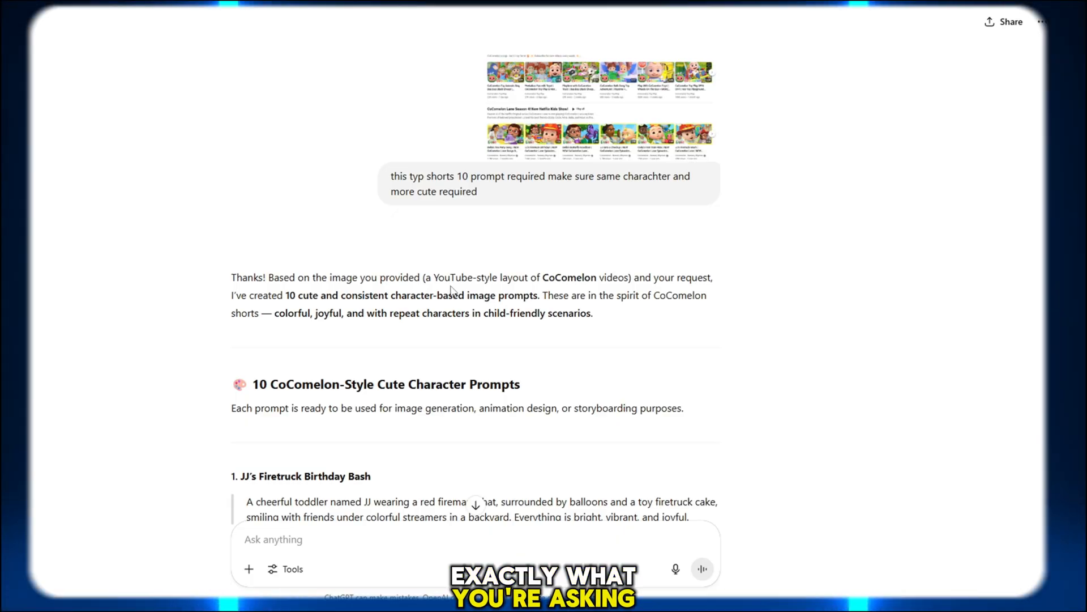
pyautogui.scroll(-3)
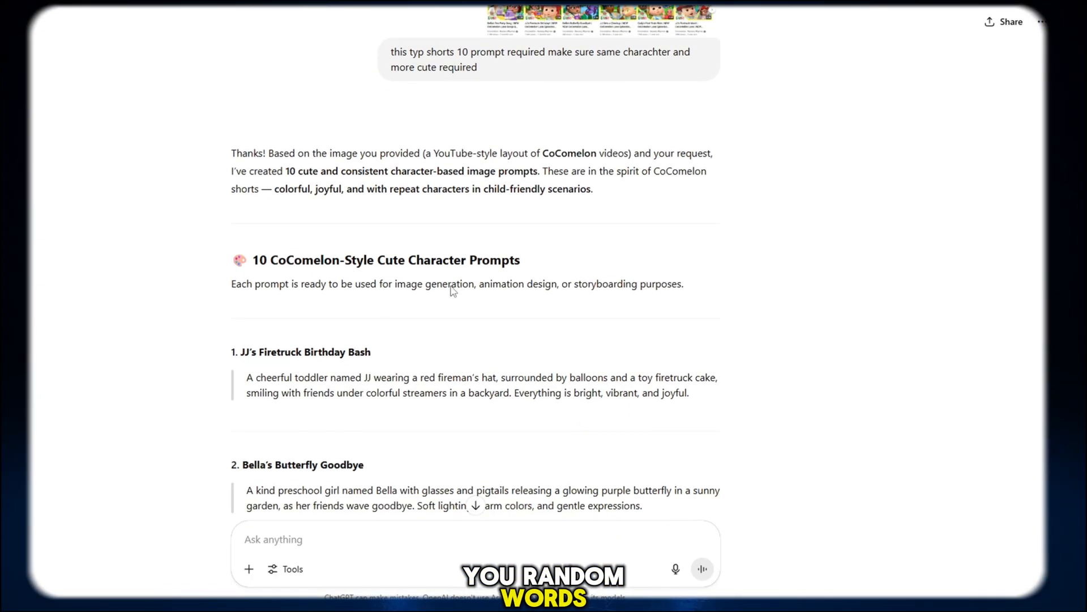
pyautogui.scroll(-3)
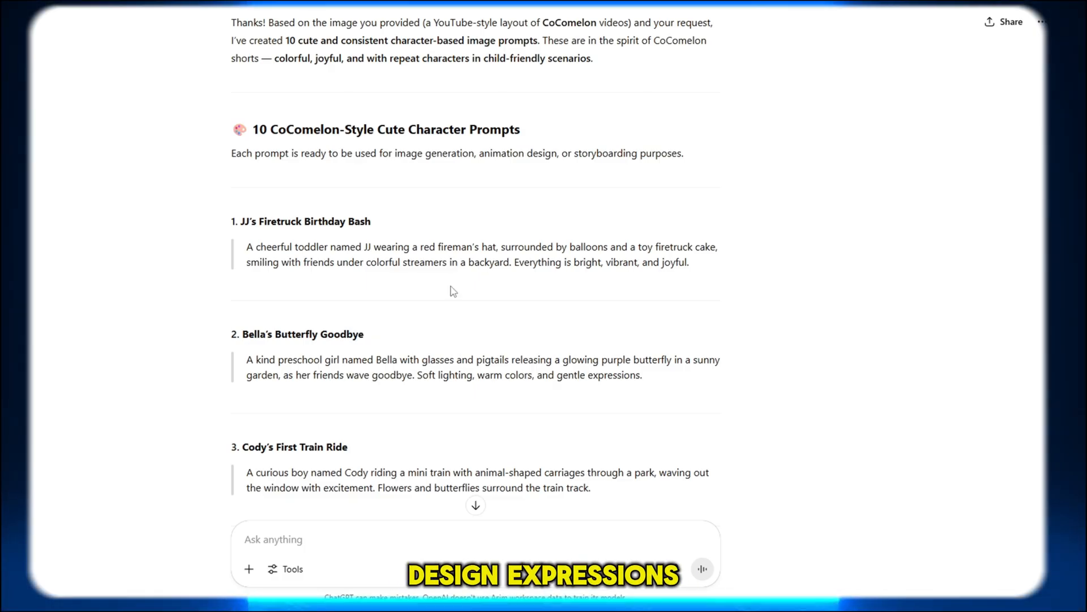
pyautogui.scroll(-3)
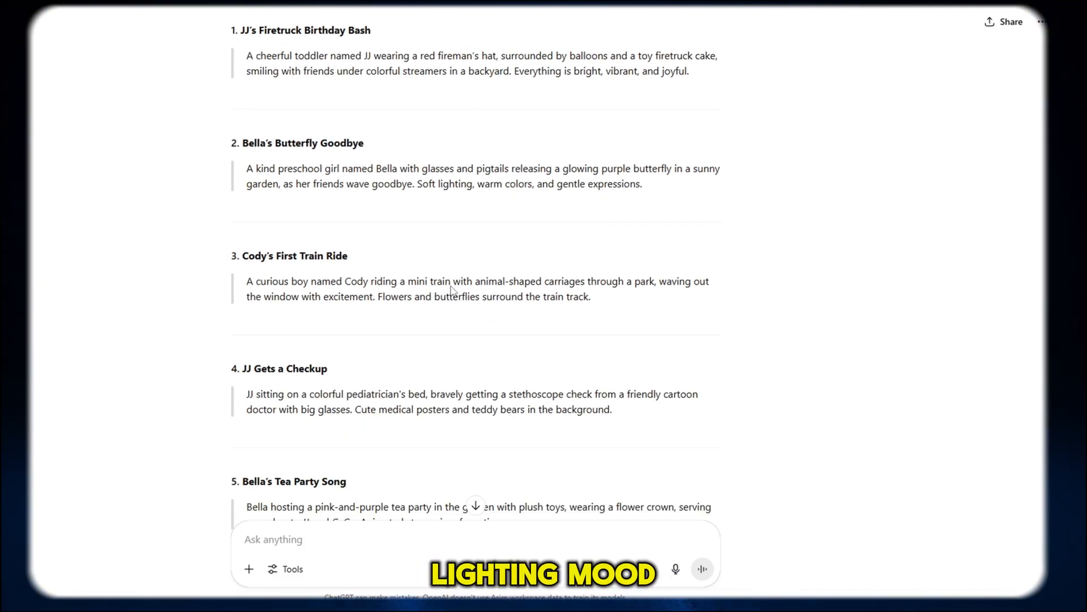
pyautogui.scroll(-3)
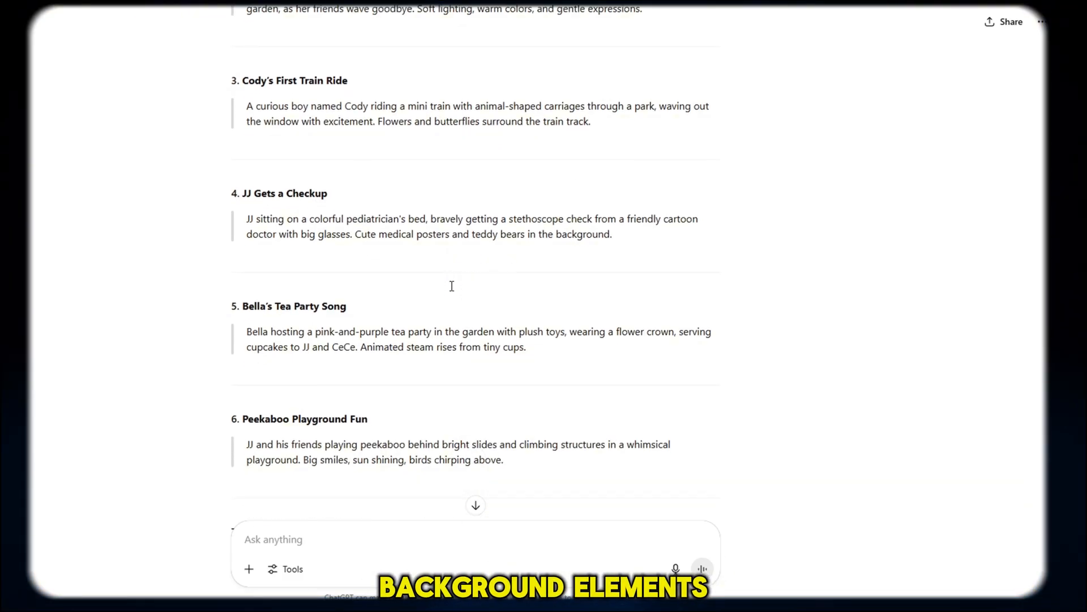
pyautogui.scroll(-3)
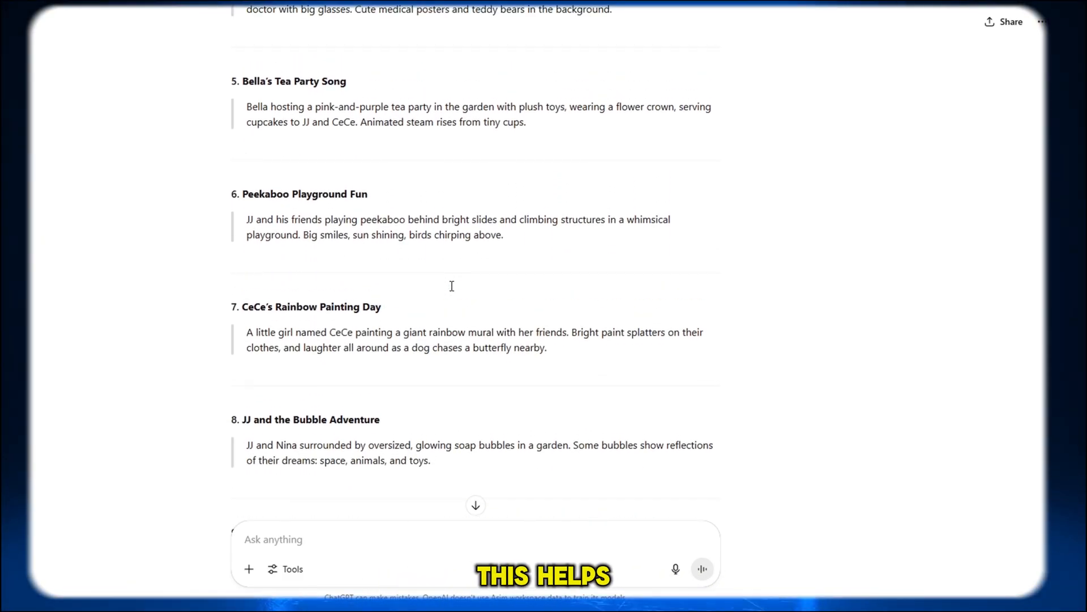
pyautogui.scroll(-3)
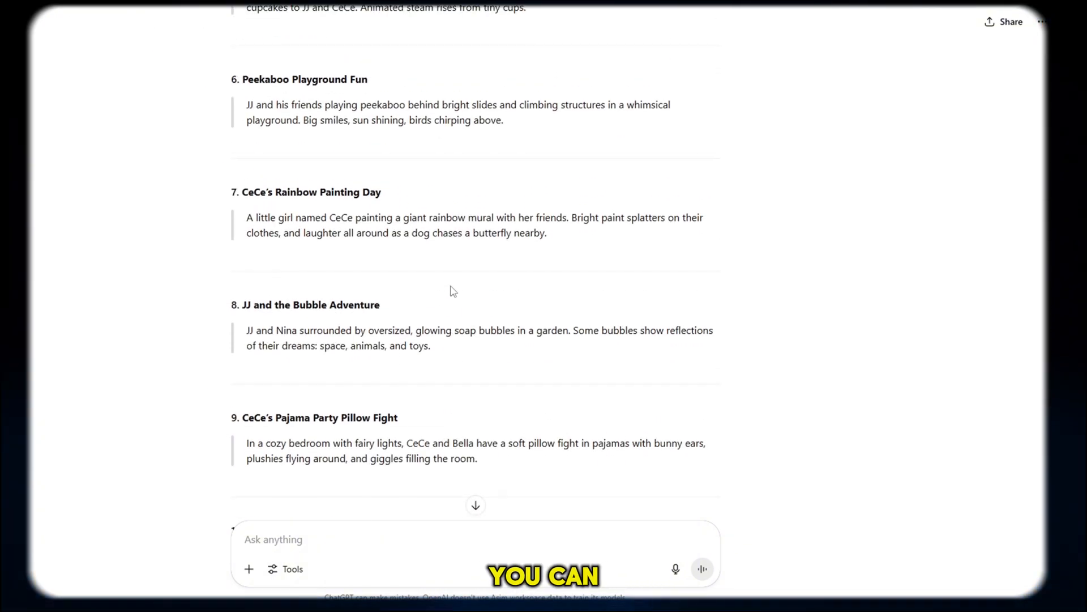
pyautogui.scroll(3)
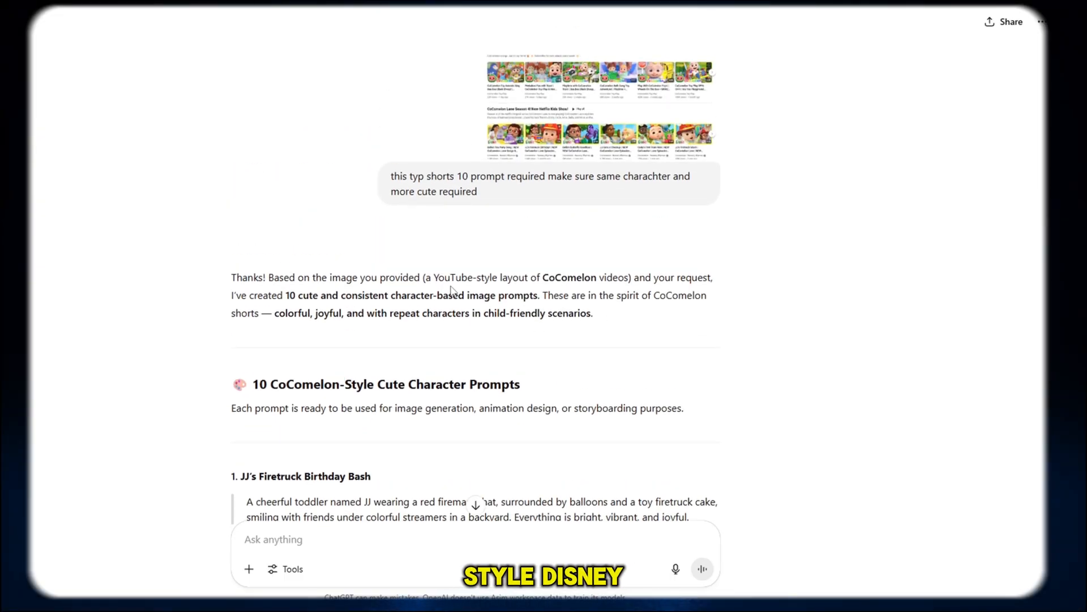
pyautogui.scroll(-3)
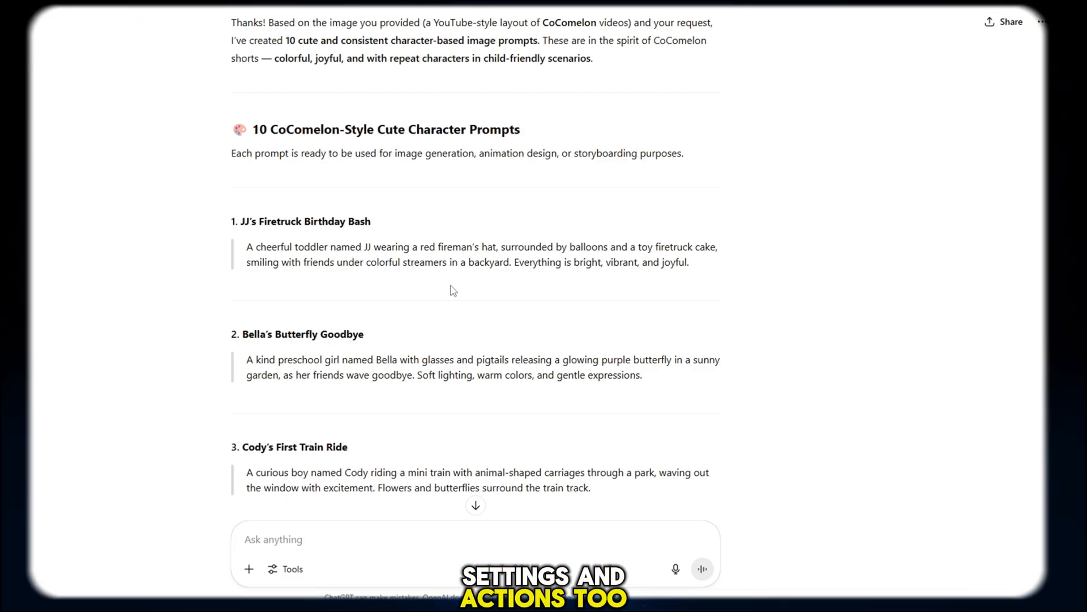
pyautogui.scroll(-3)
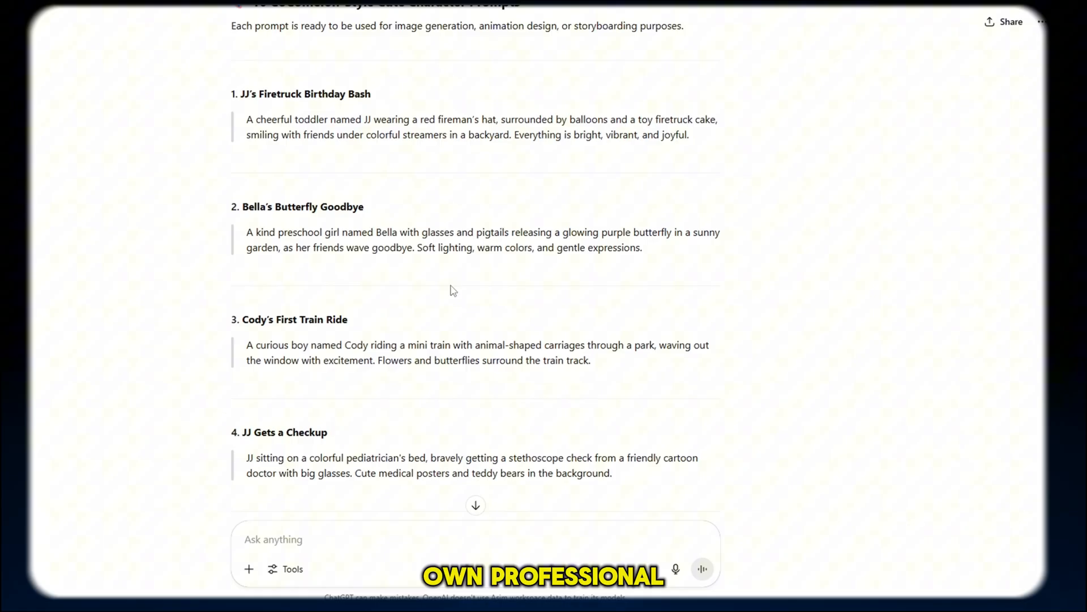
pyautogui.moveTo(448, 290)
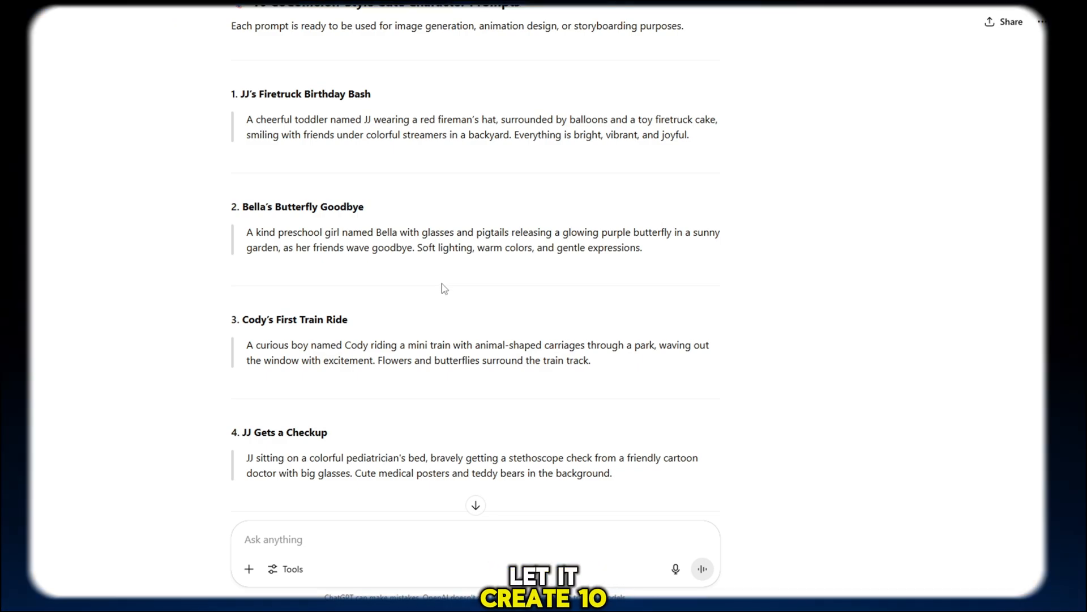
pyautogui.scroll(-3)
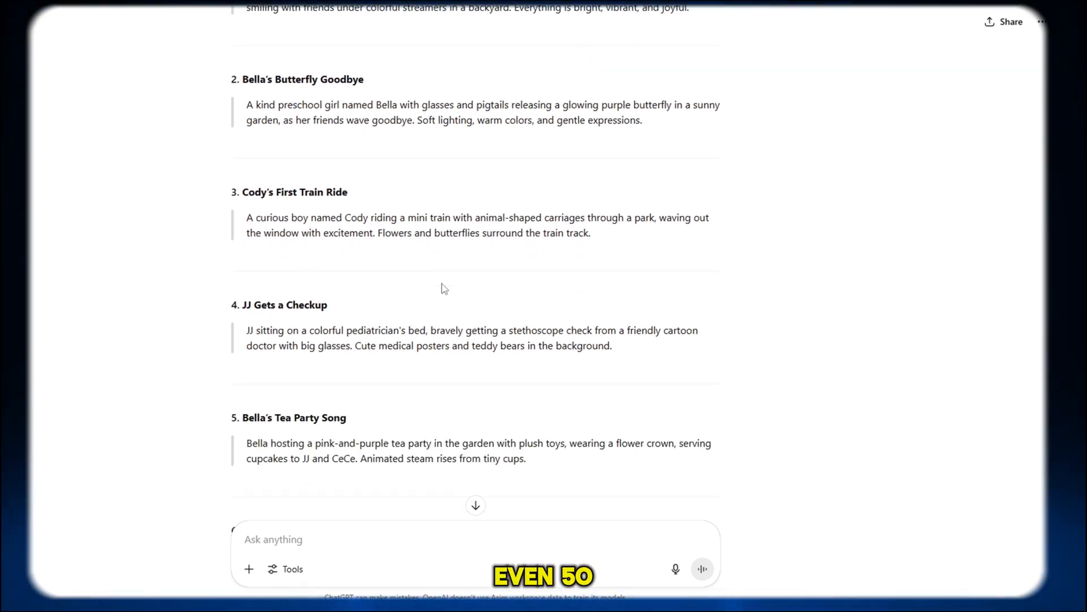
pyautogui.scroll(-3)
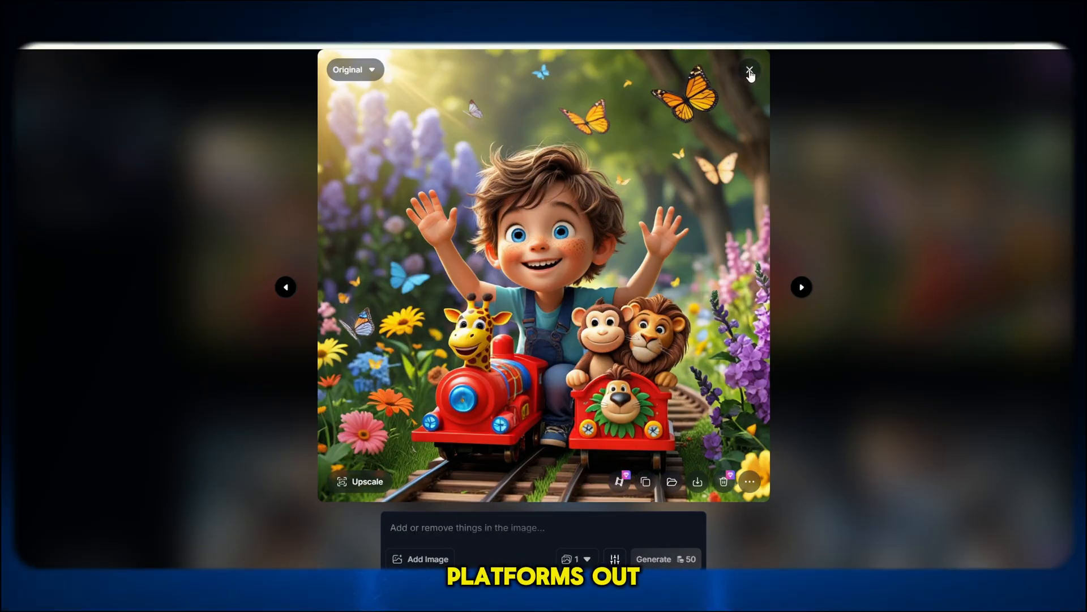
# - Switch from the train image to the pillow-fight bedroom image and step through five more images
pyautogui.click(750, 72)
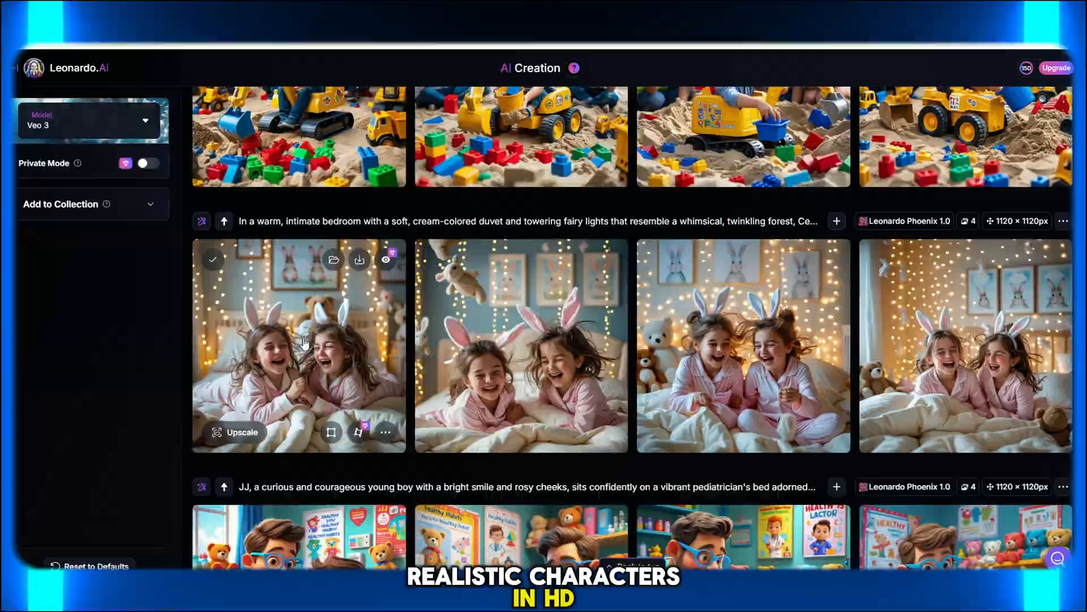
pyautogui.click(299, 346)
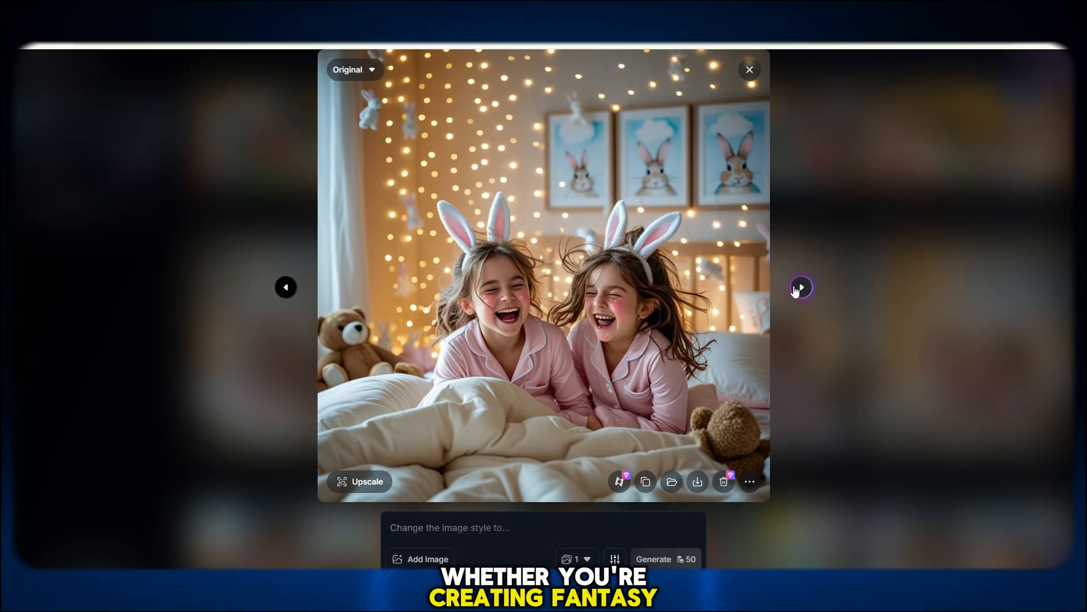
pyautogui.click(801, 286)
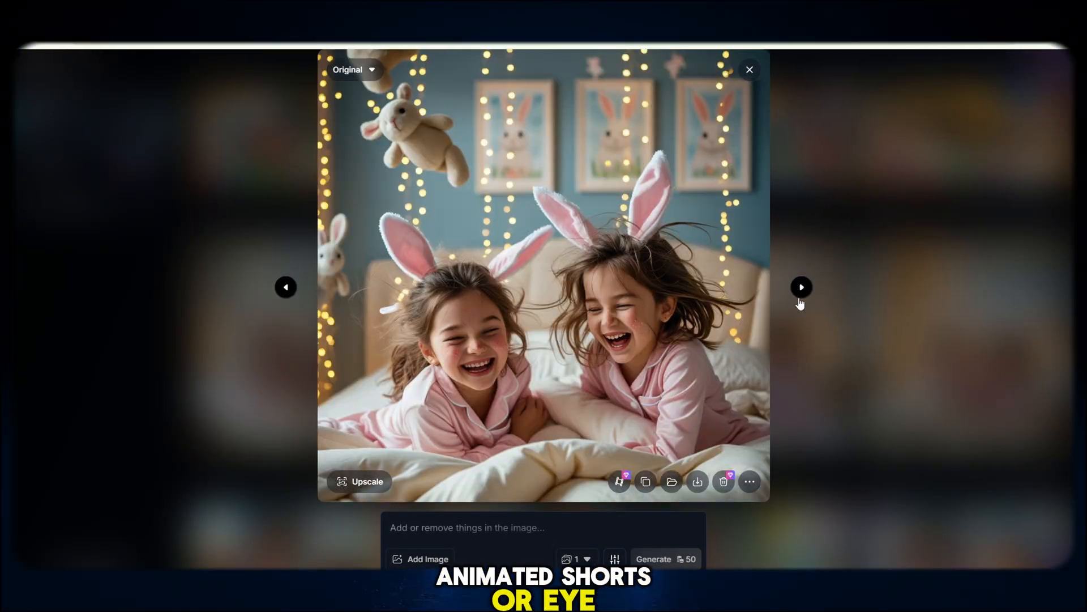
pyautogui.click(802, 287)
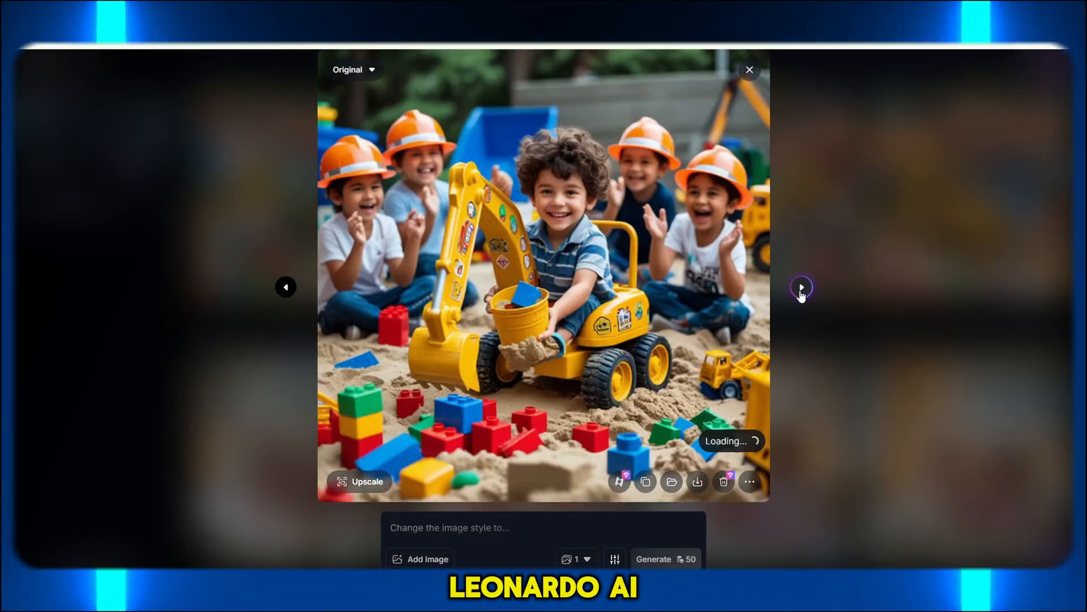
pyautogui.click(801, 287)
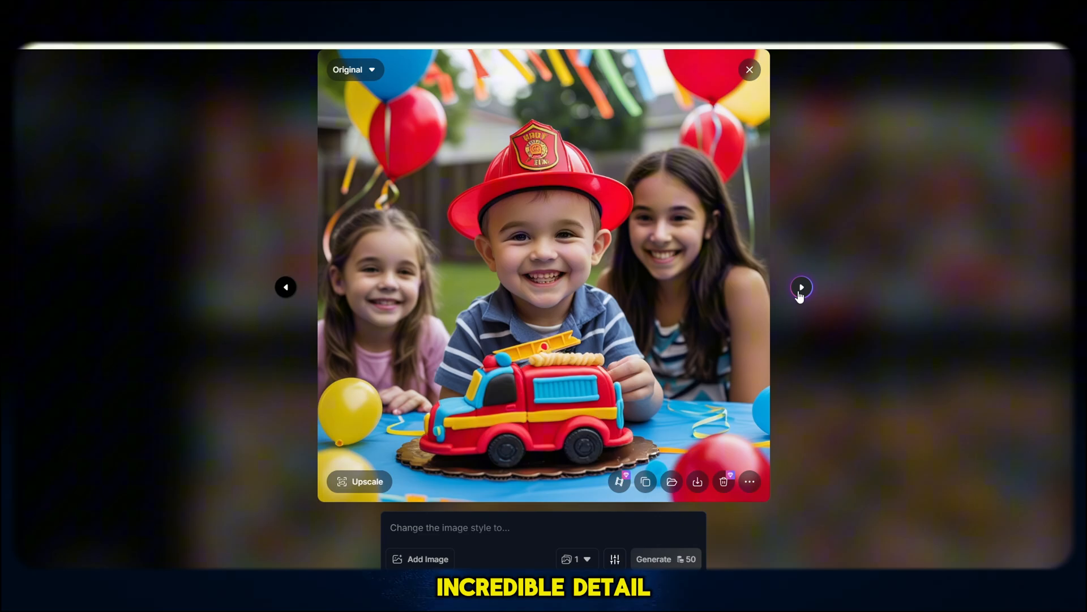
pyautogui.click(801, 287)
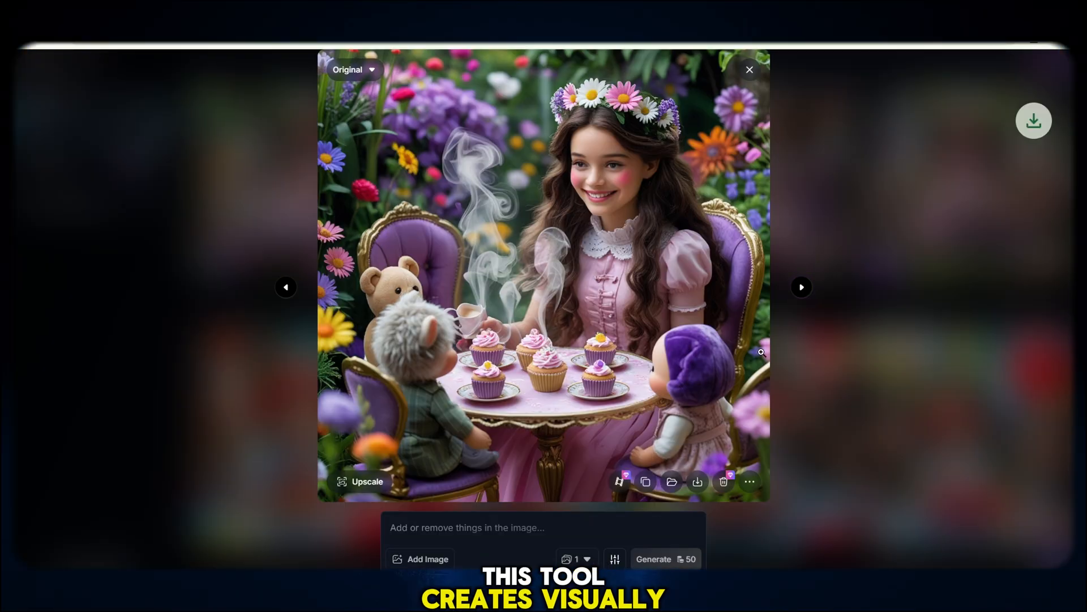
pyautogui.click(801, 287)
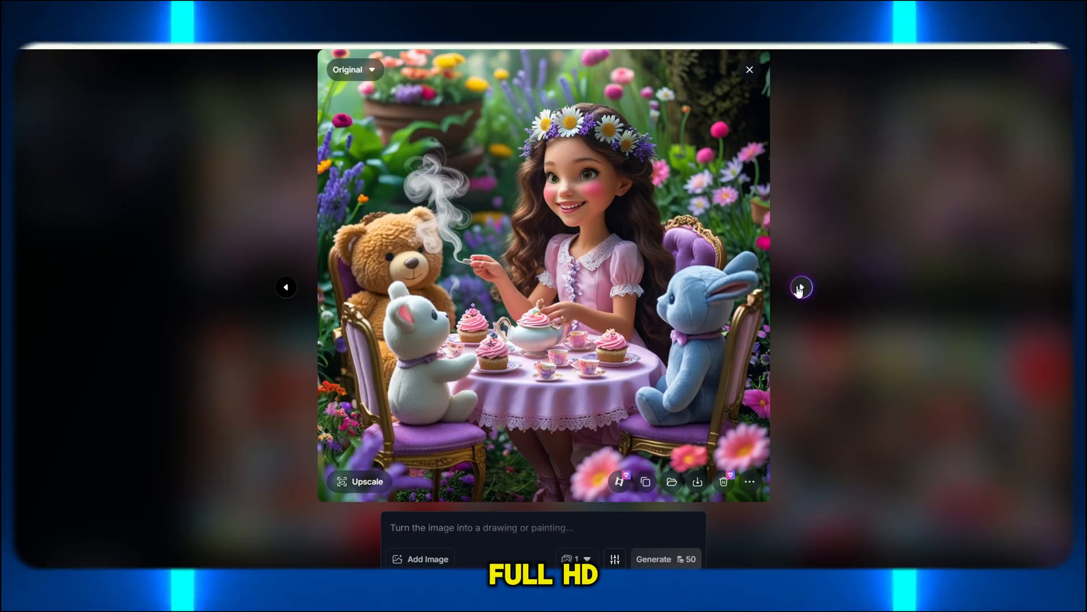
# - Close the image viewer and scroll down the AI Creation gallery
pyautogui.click(748, 69)
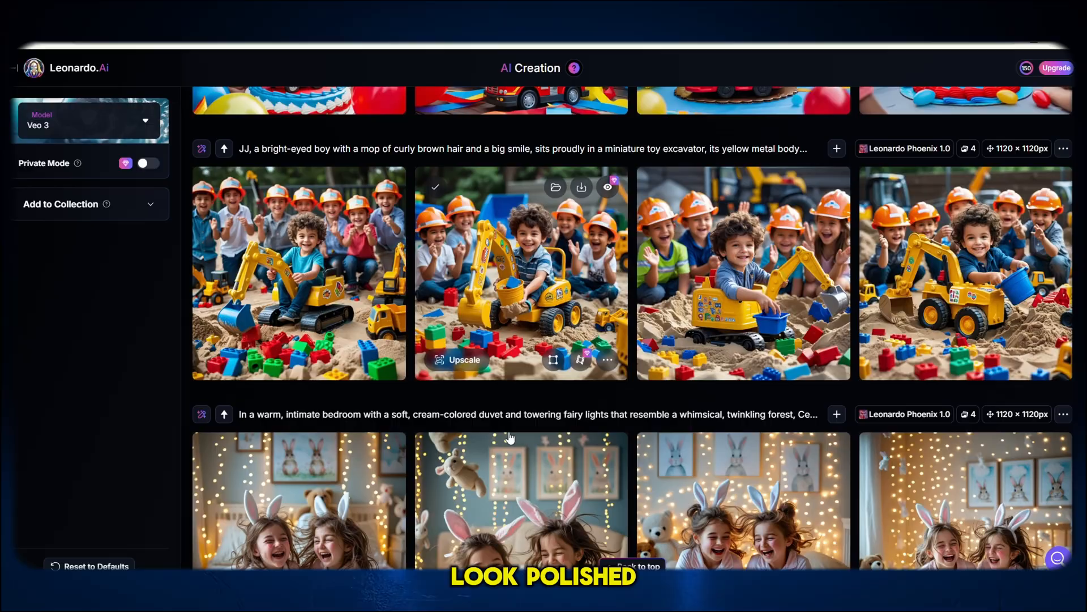
pyautogui.scroll(-3)
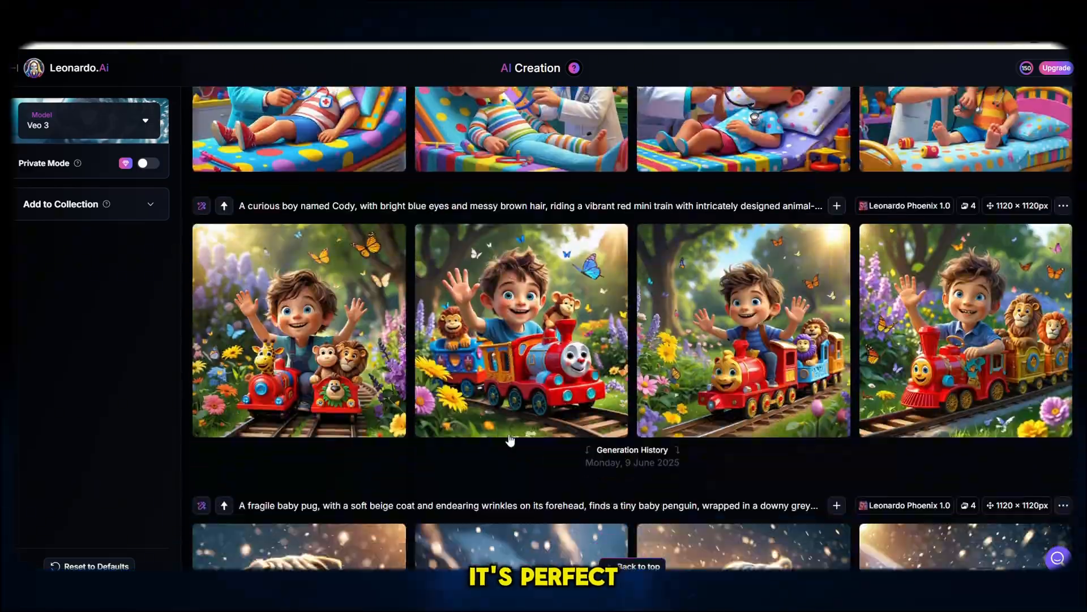
pyautogui.scroll(-3)
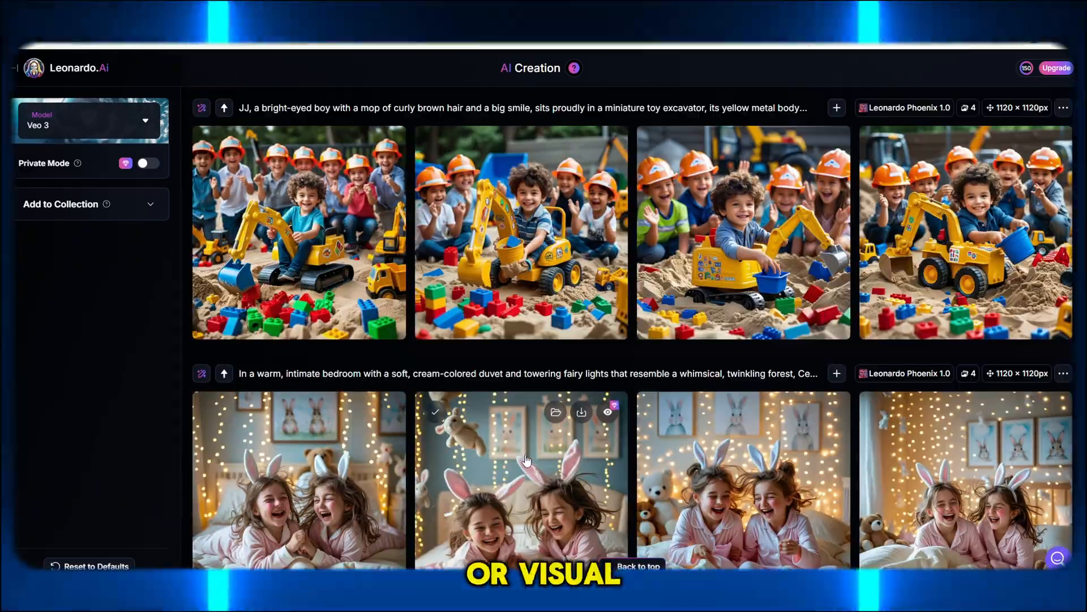
pyautogui.scroll(-3)
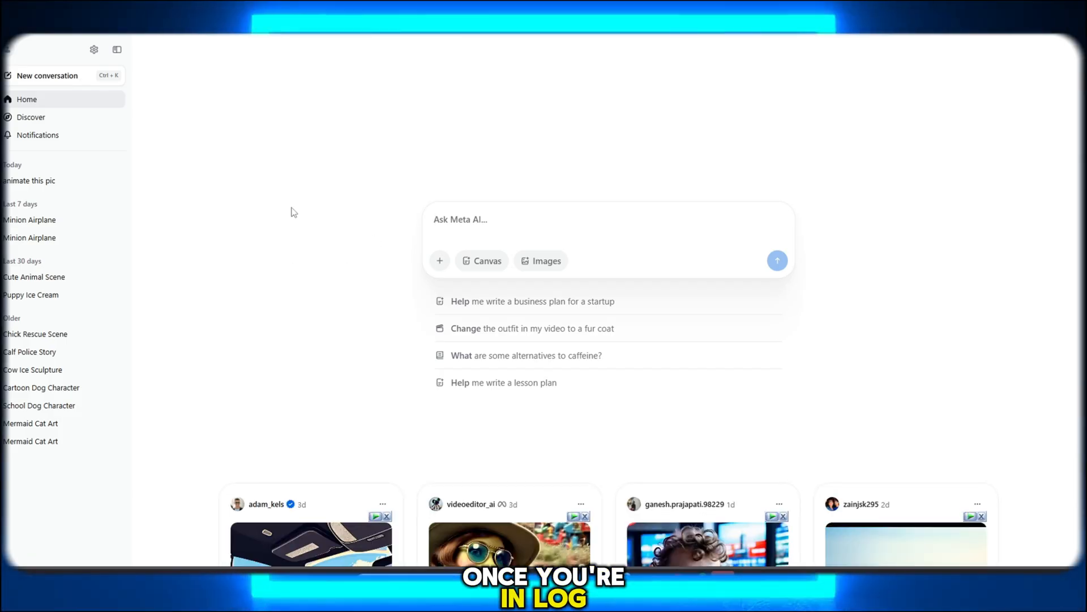
# - Upload a Leonardo-generated kids' scene image from its folder into a Meta AI prompt
pyautogui.scroll(-3)
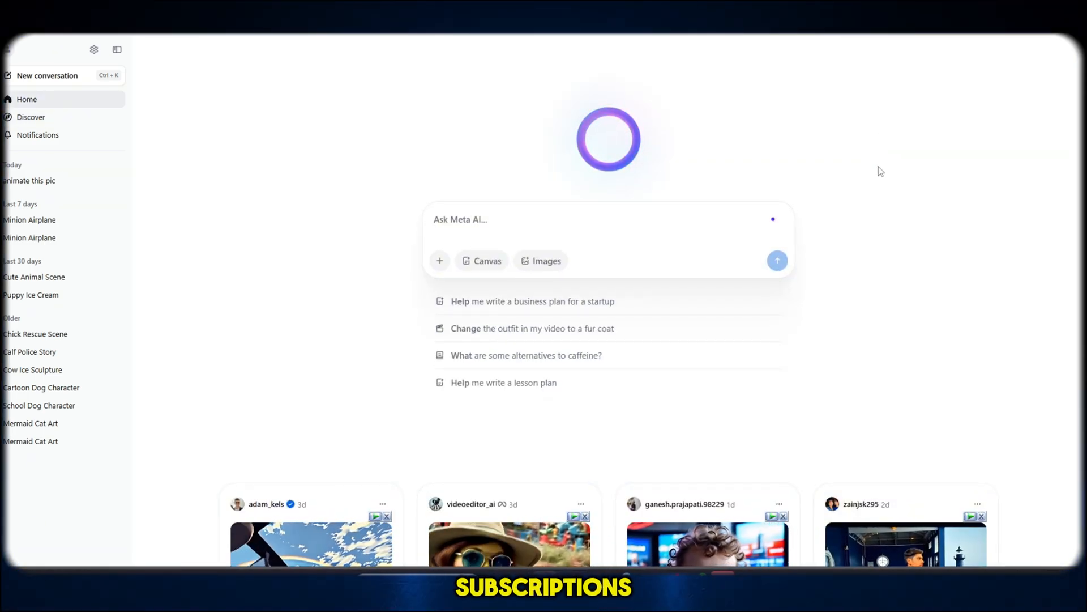
pyautogui.moveTo(439, 261)
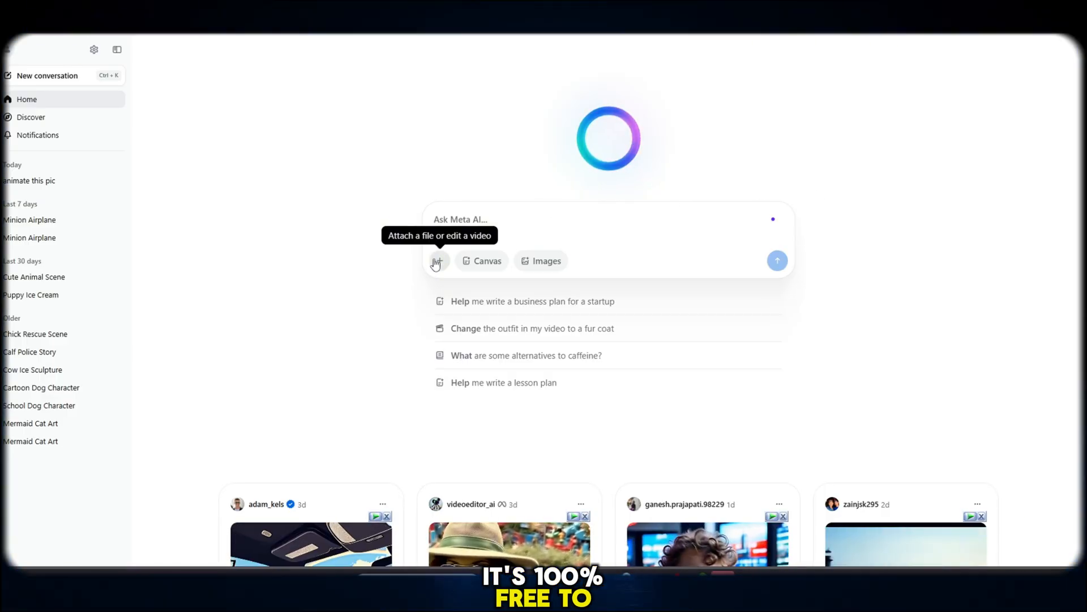
pyautogui.click(437, 260)
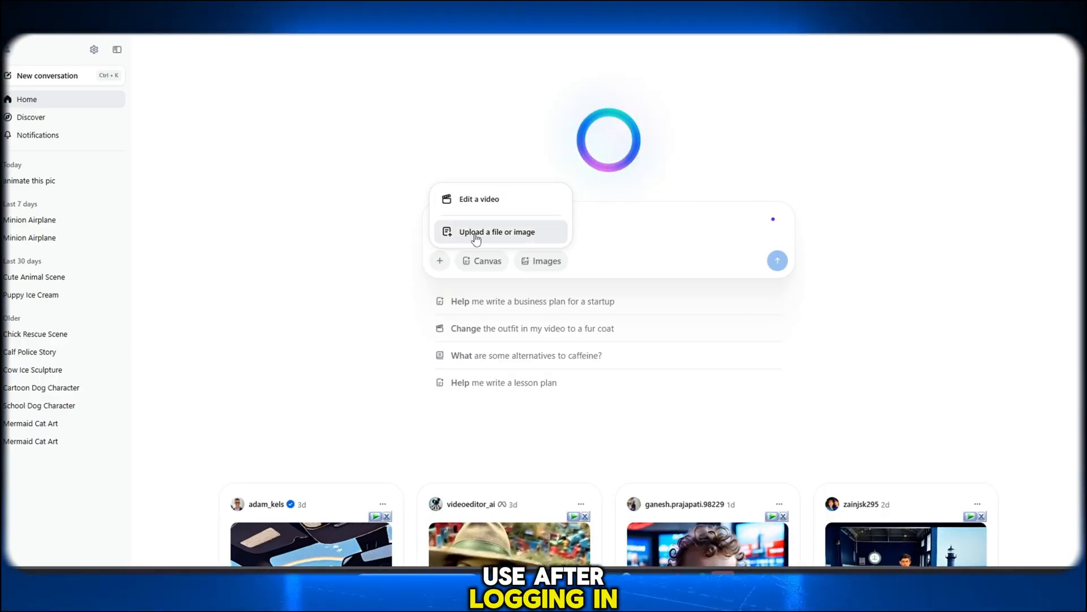
pyautogui.click(497, 231)
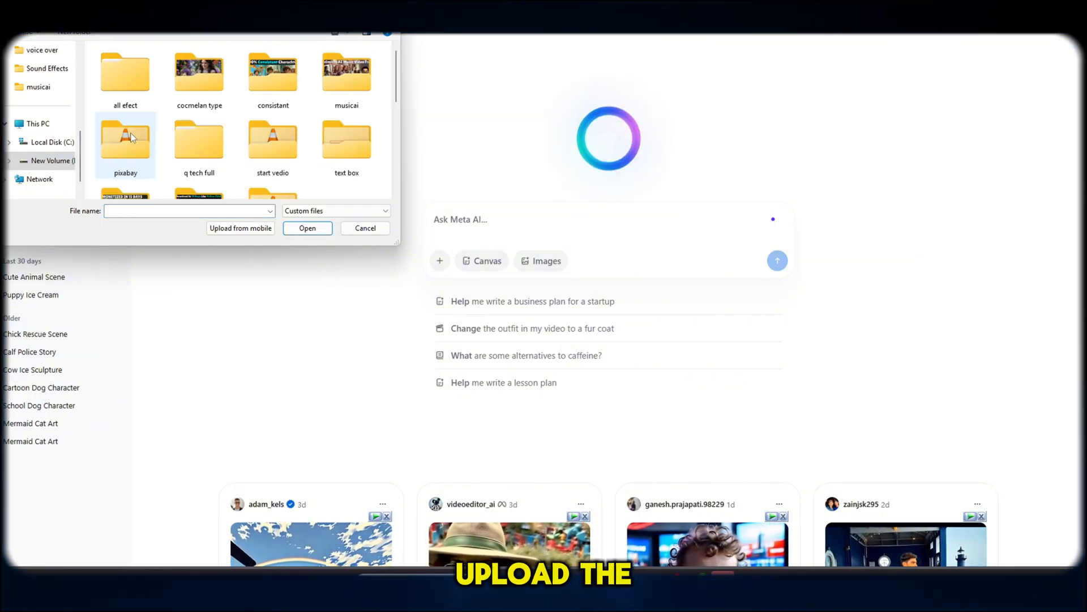
pyautogui.doubleClick(126, 137)
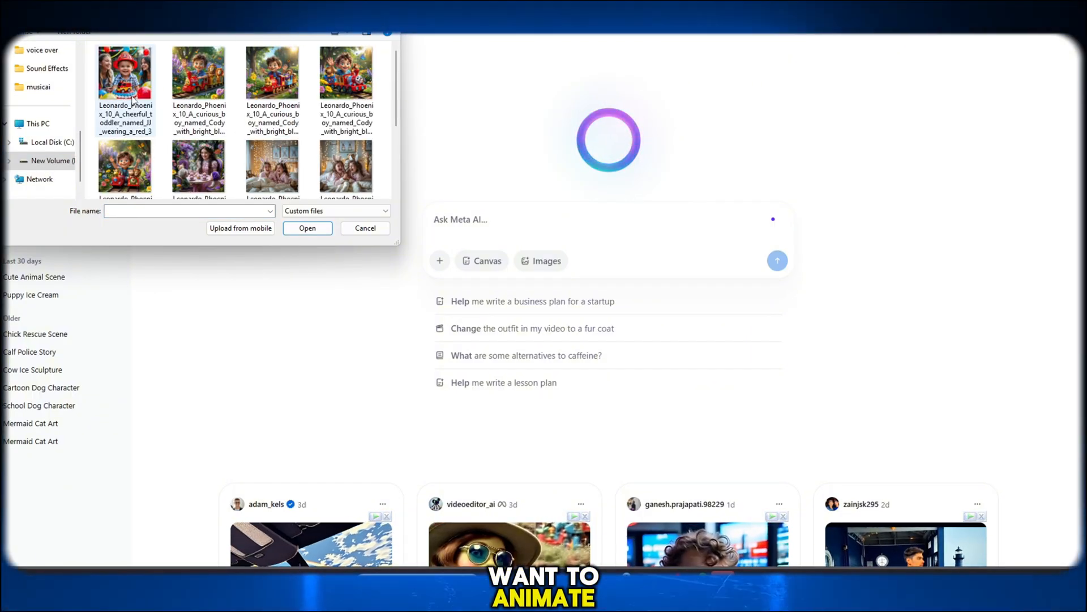
pyautogui.click(306, 228)
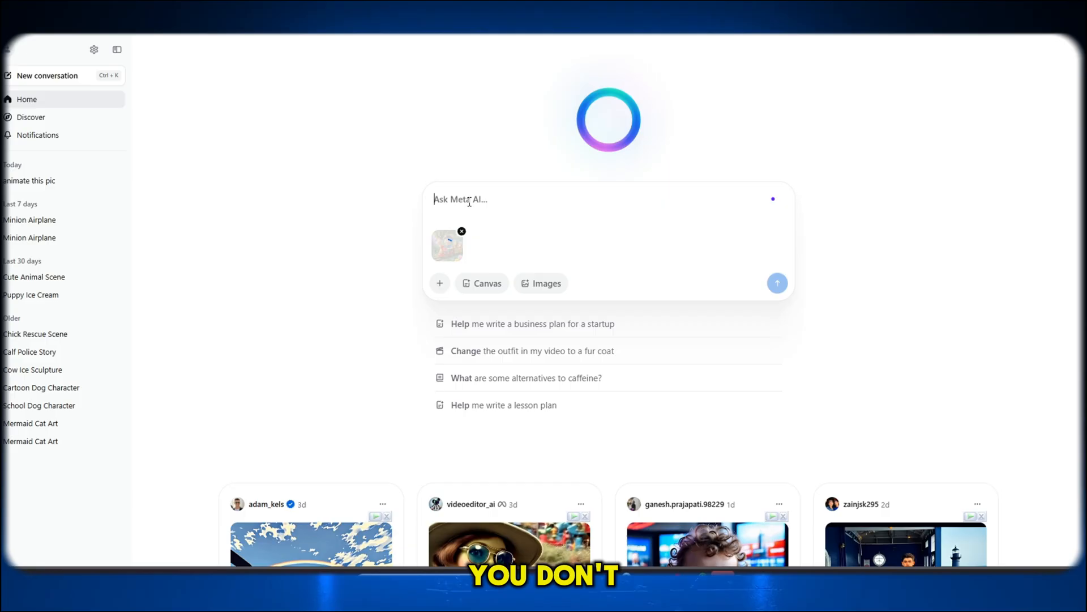
# - Send 'animate this pic' with the first train image and download the resulting video
pyautogui.write('animate this pic')
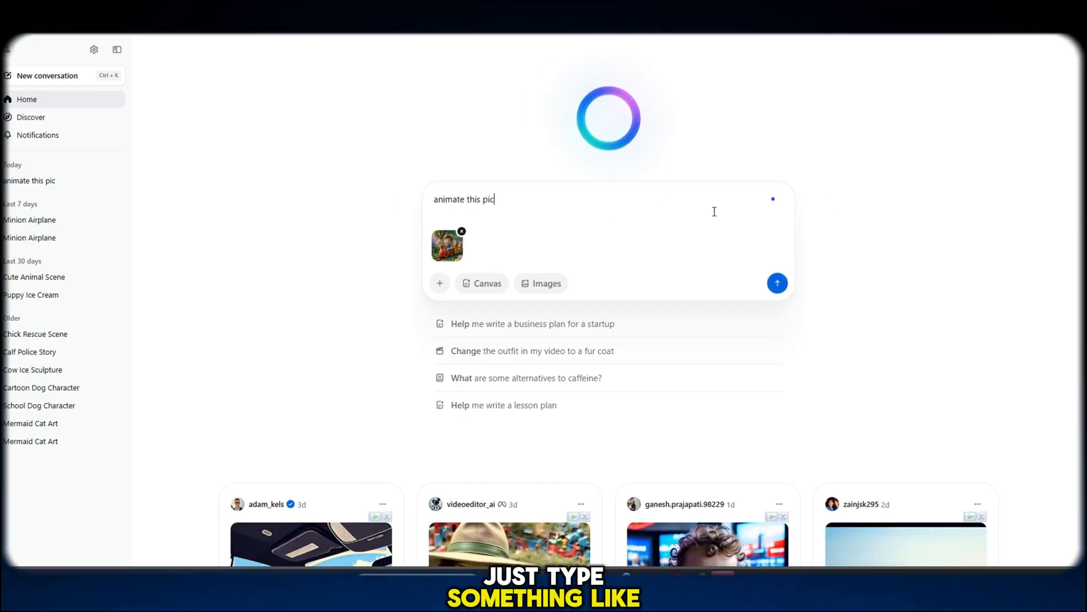
pyautogui.click(777, 283)
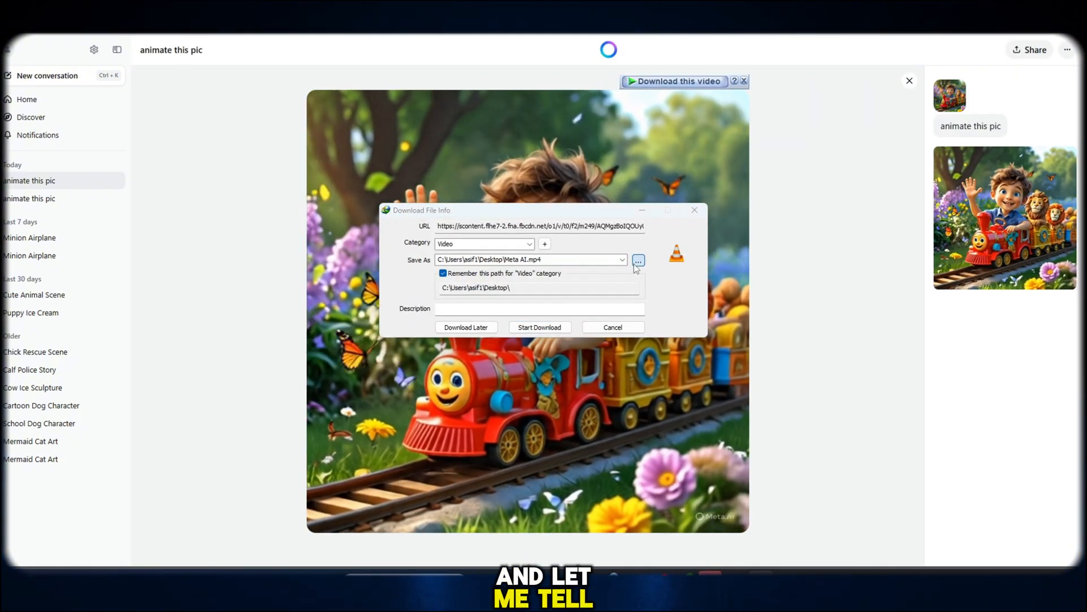
pyautogui.click(612, 327)
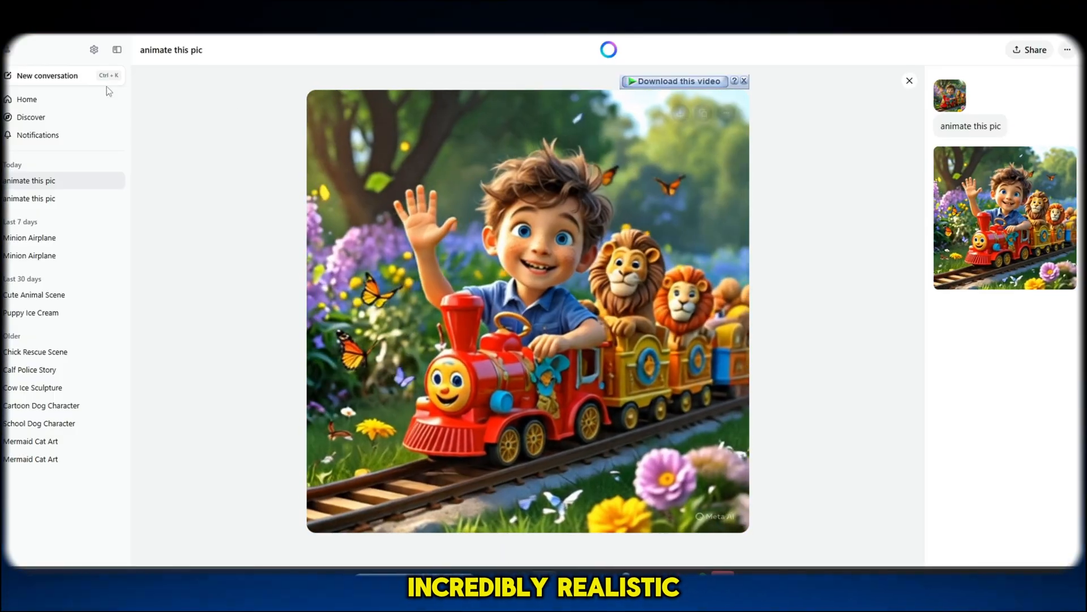
pyautogui.click(909, 80)
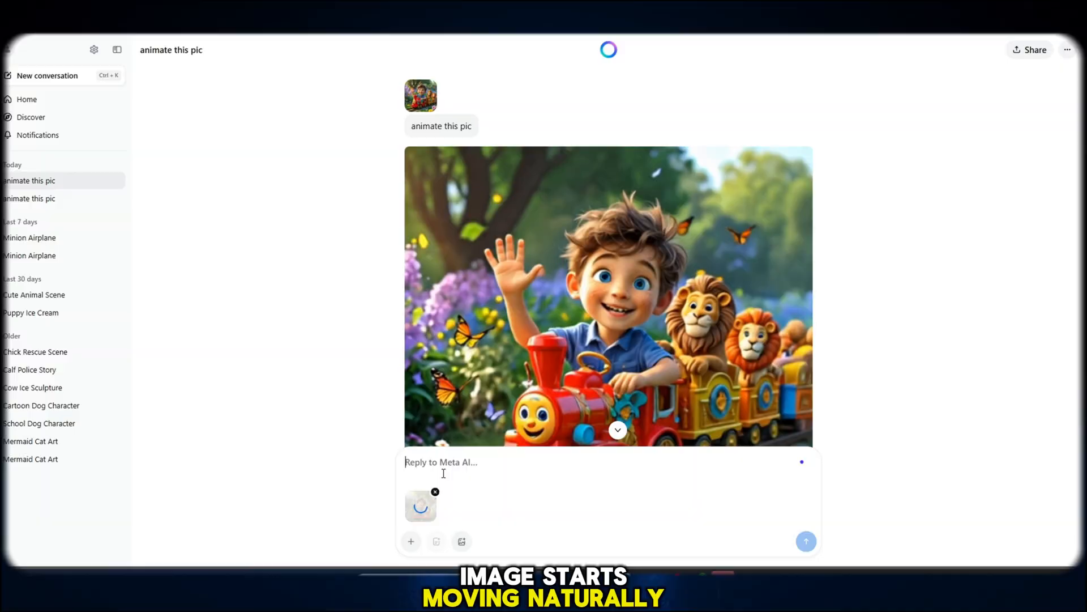
# - Send 'animate this pic' with the second train image and dismiss the download notice
pyautogui.write('animate this pic')
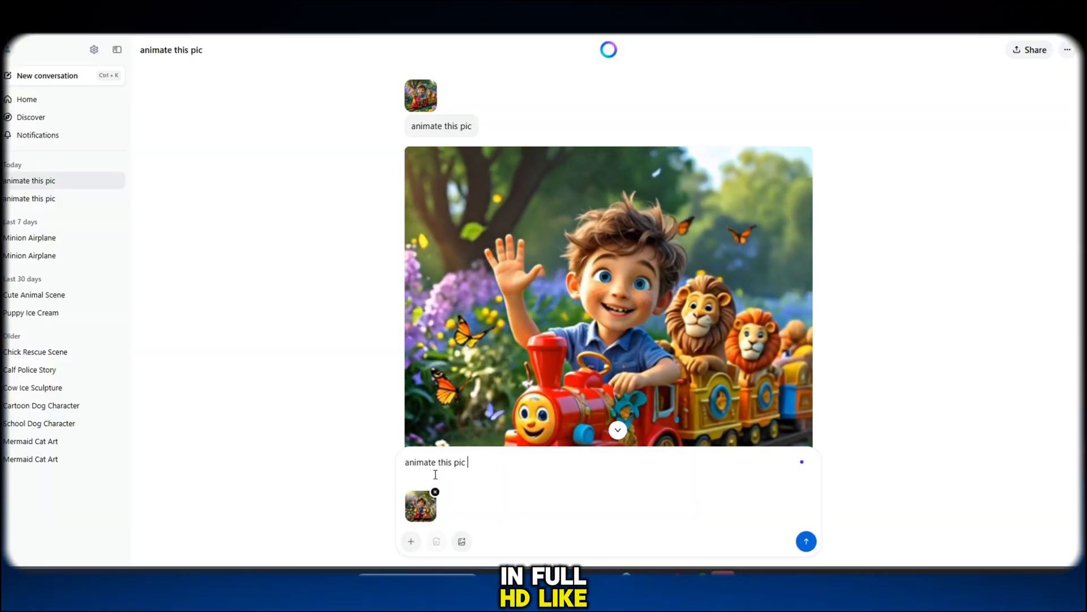
pyautogui.click(806, 541)
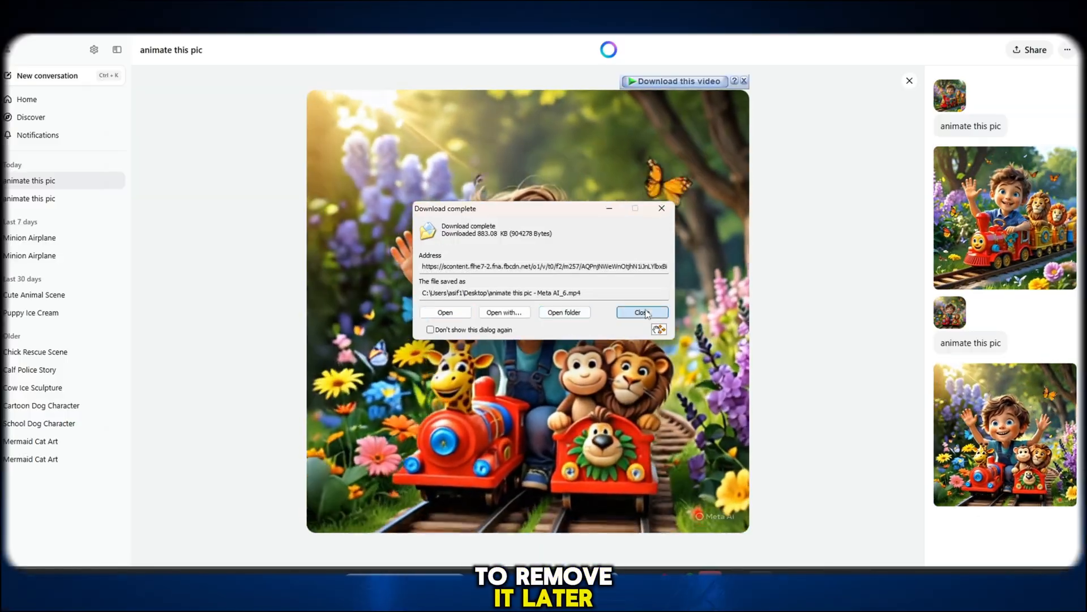
pyautogui.click(640, 311)
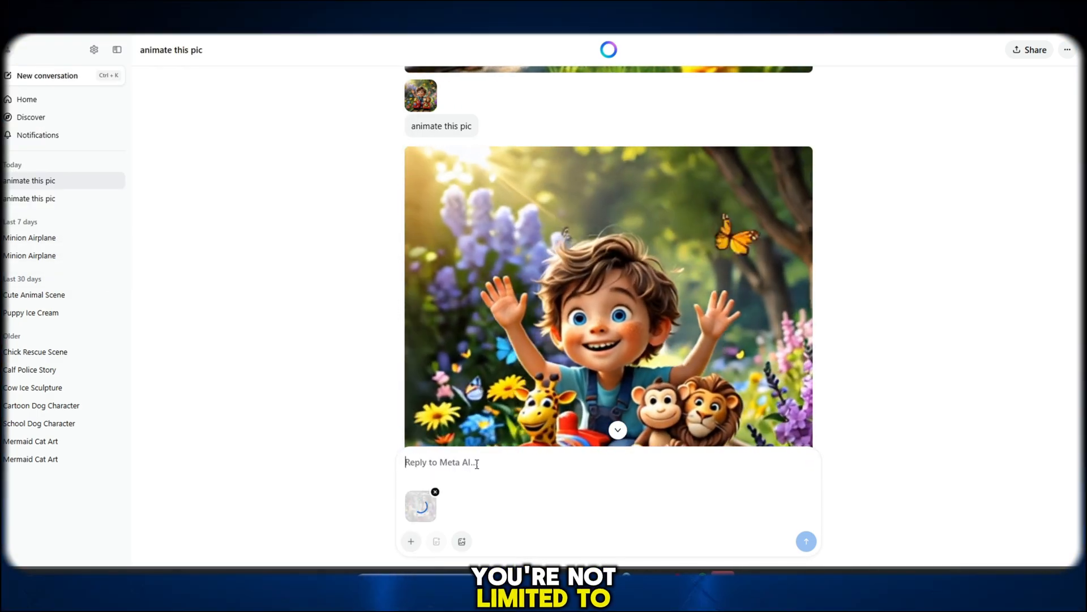
# - Animate the tea-party image with 'animated', then attach the bunny-ears image and request an animation
pyautogui.write('animated')
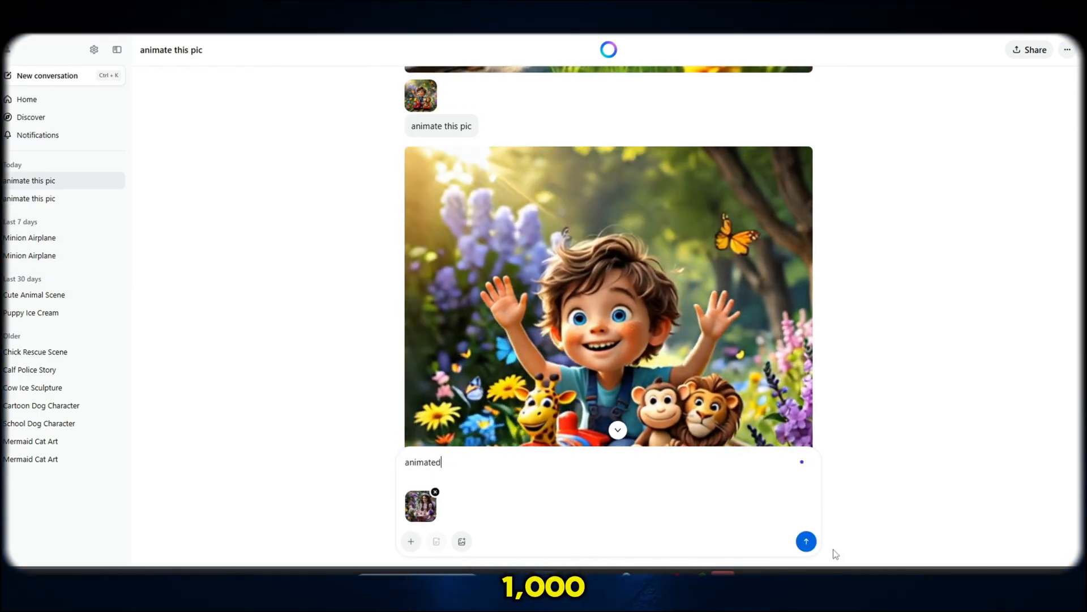
pyautogui.click(806, 541)
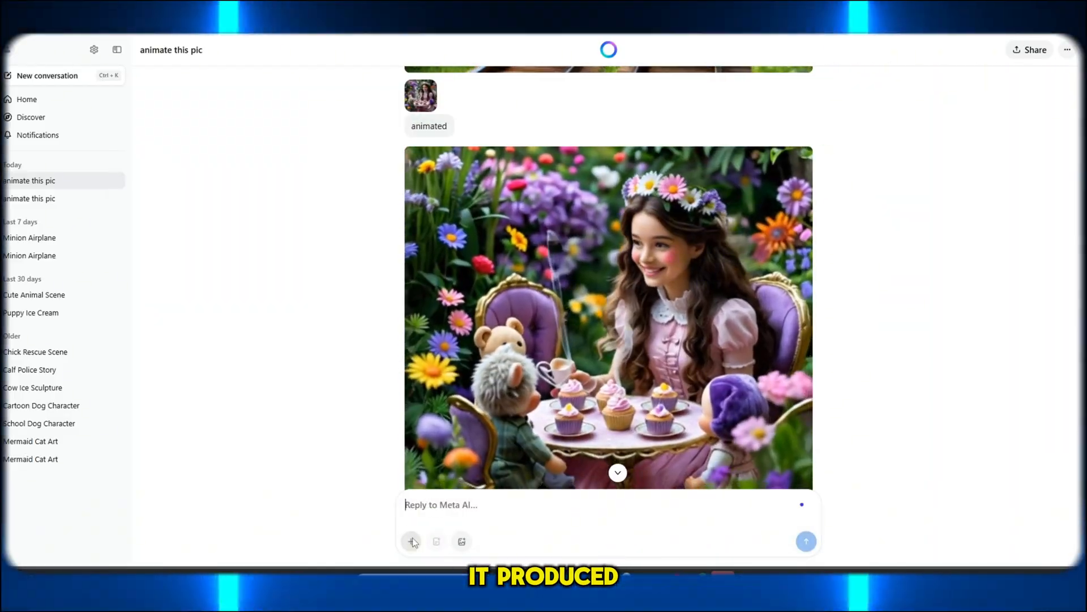
pyautogui.click(412, 541)
pyautogui.write('animate video')
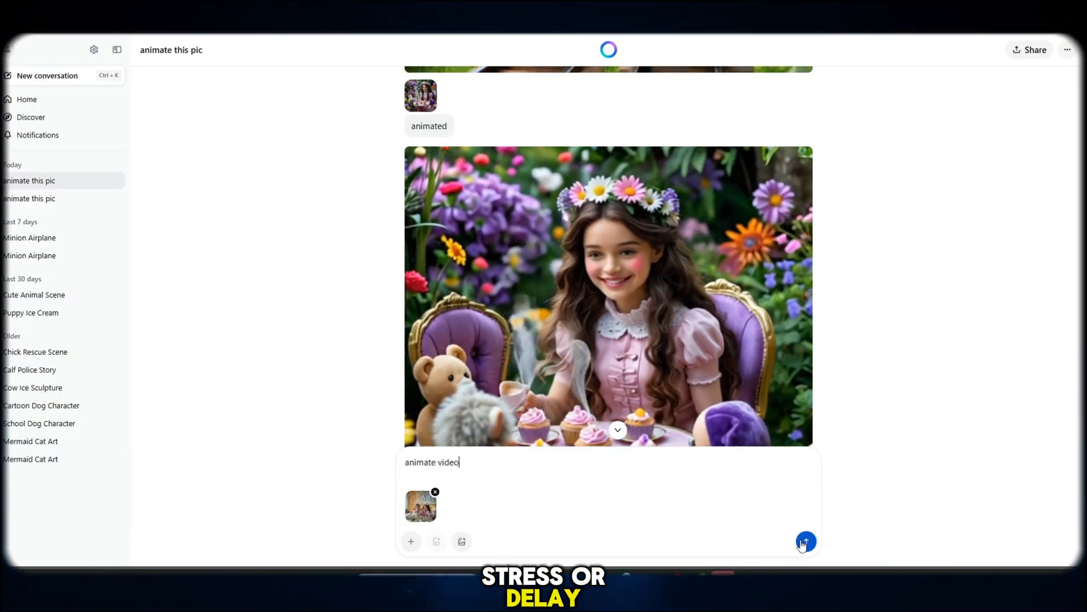
pyautogui.click(806, 541)
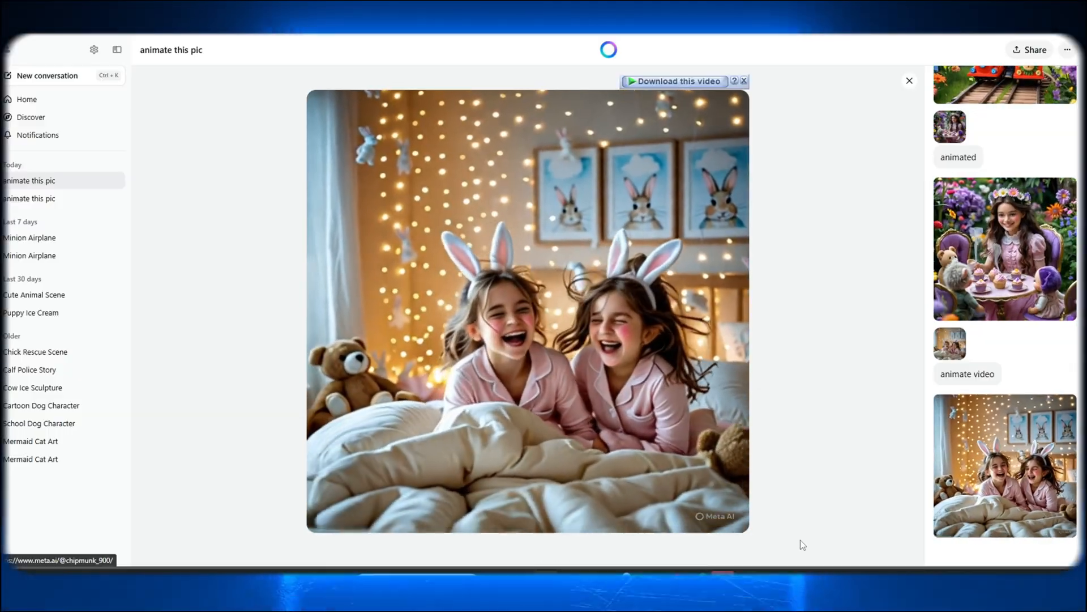
# - Close the bunny-ears video preview and send another image for animation
pyautogui.click(673, 81)
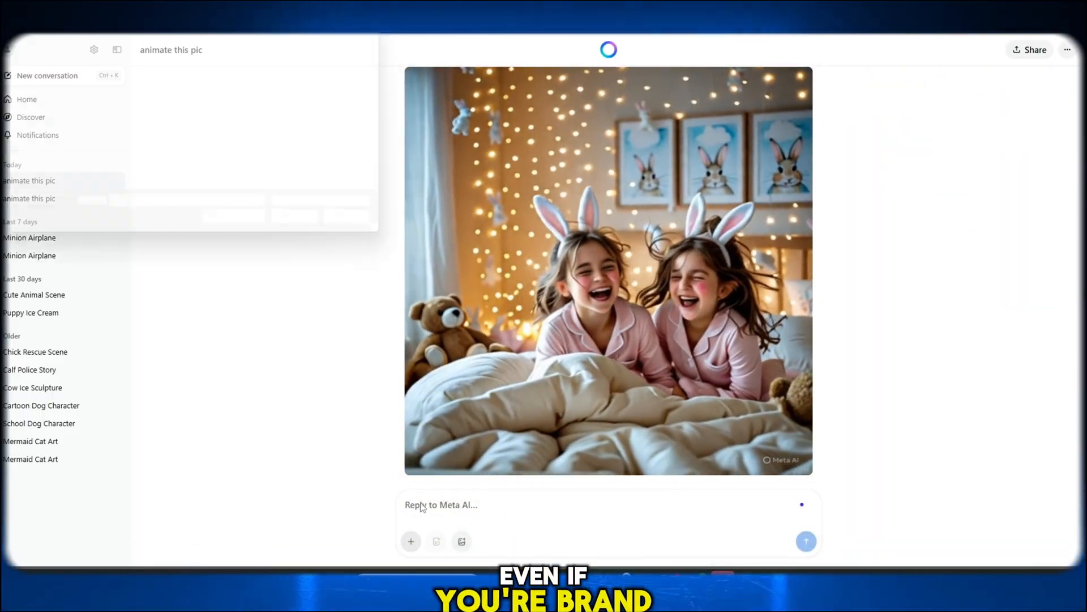
pyautogui.rightClick(442, 504)
pyautogui.write('animated')
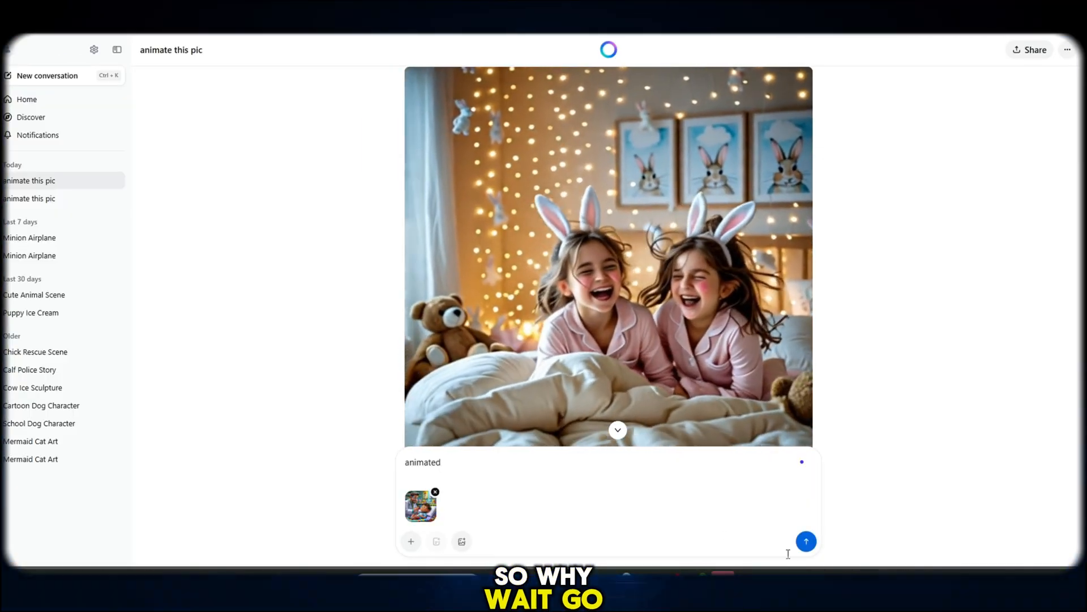
pyautogui.click(806, 540)
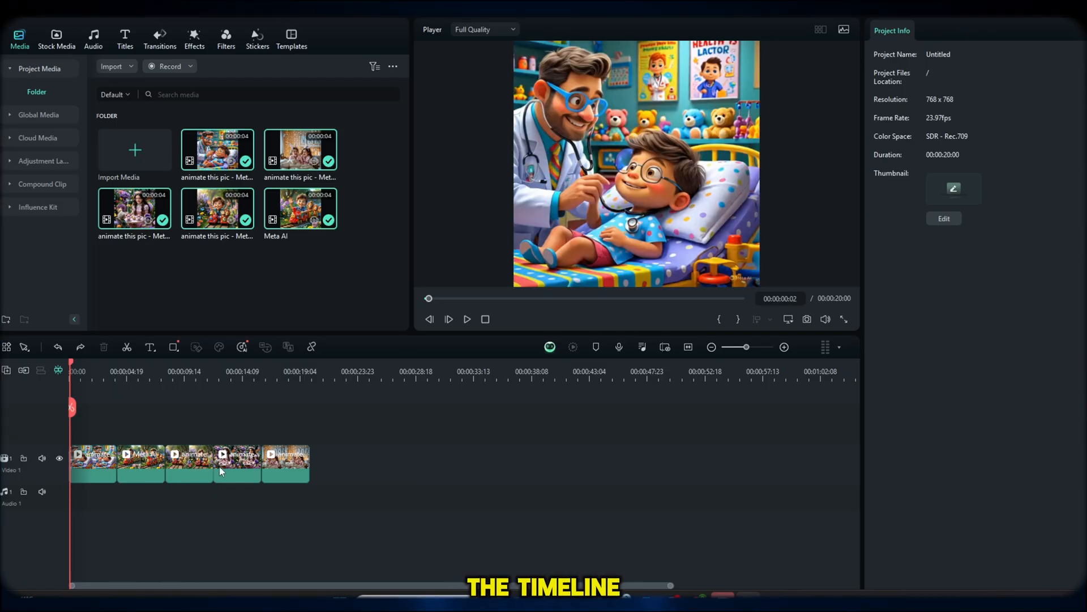
# - Select all timeline clips, preview them, and scale them to 111.56%
pyautogui.click(140, 464)
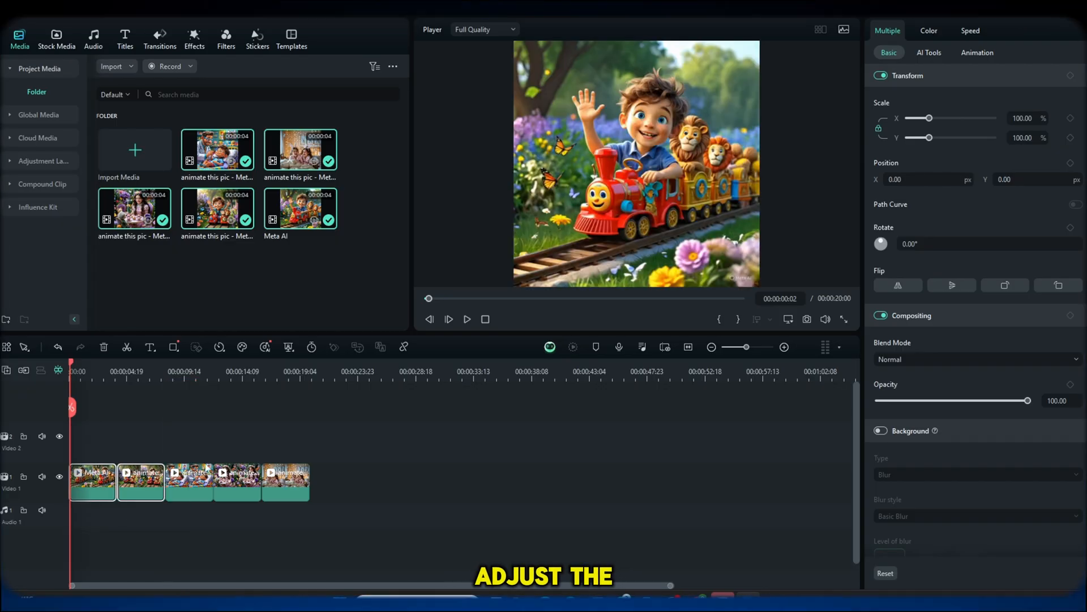
pyautogui.click(467, 318)
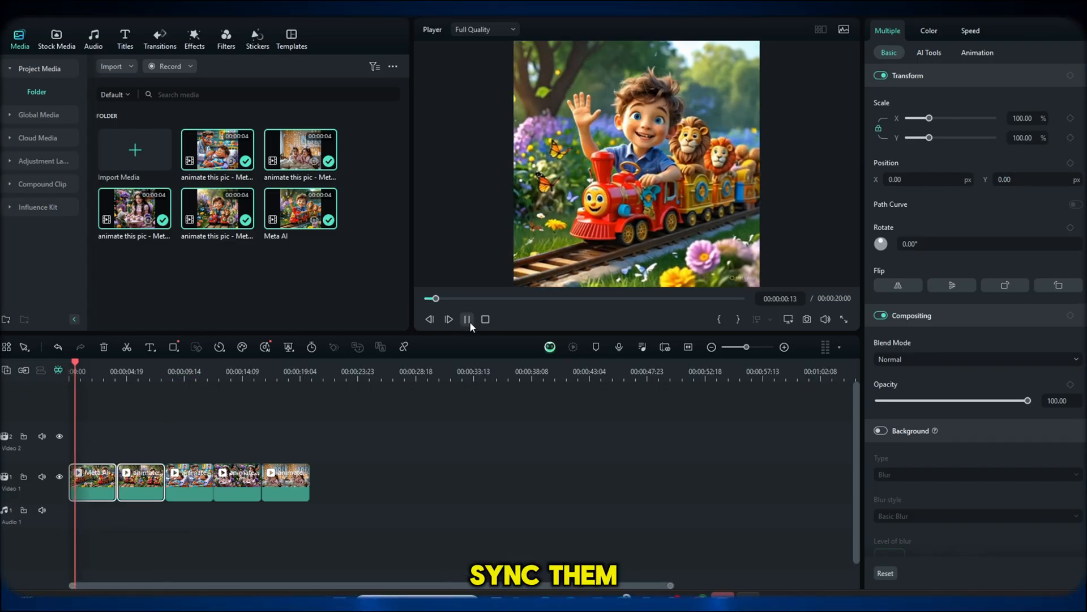
pyautogui.click(467, 319)
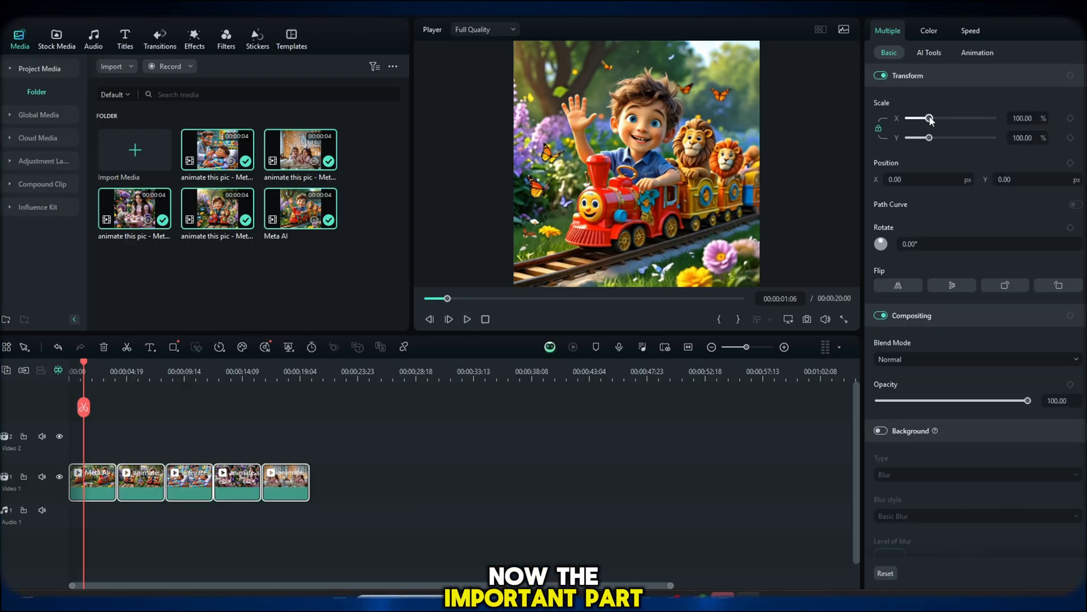
pyautogui.moveTo(930, 117); pyautogui.dragTo(934, 118)
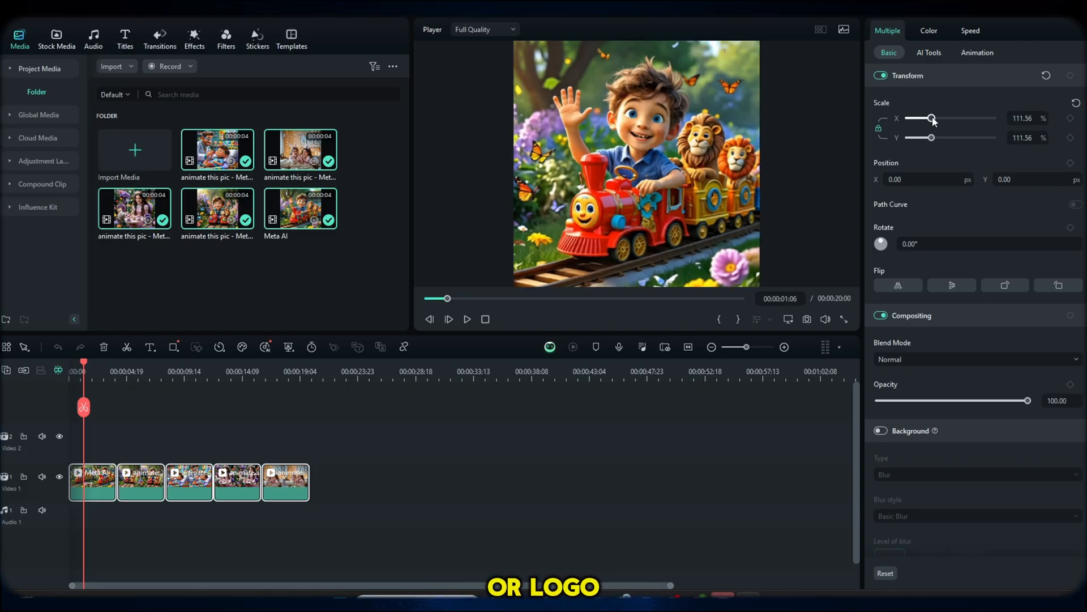
pyautogui.click(466, 319)
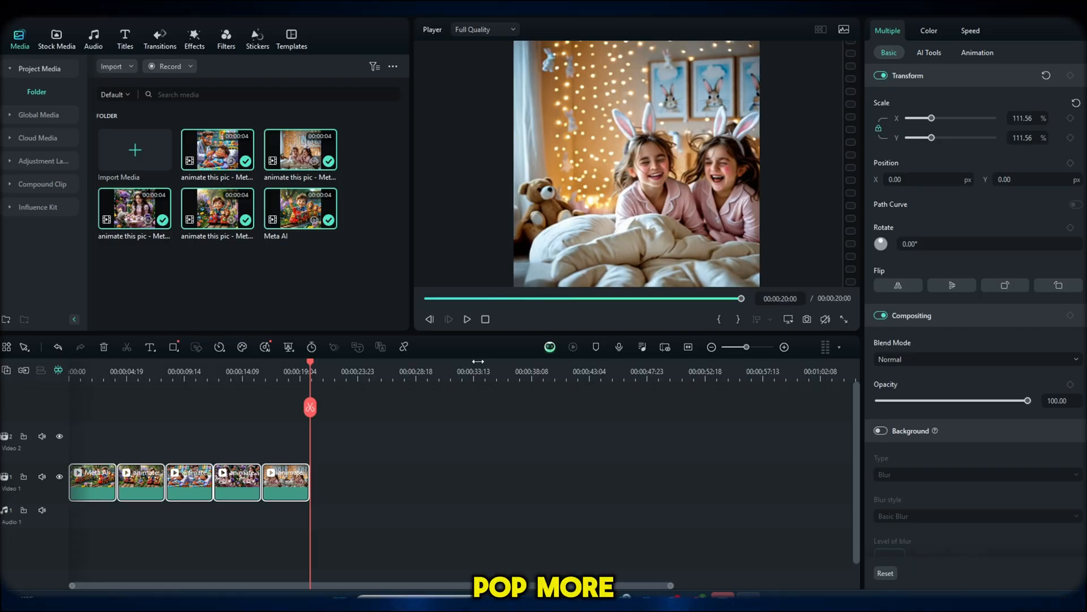
# - Apply transitions to all clips and add a title reading 'COCmelan' over the opening
pyautogui.click(194, 38)
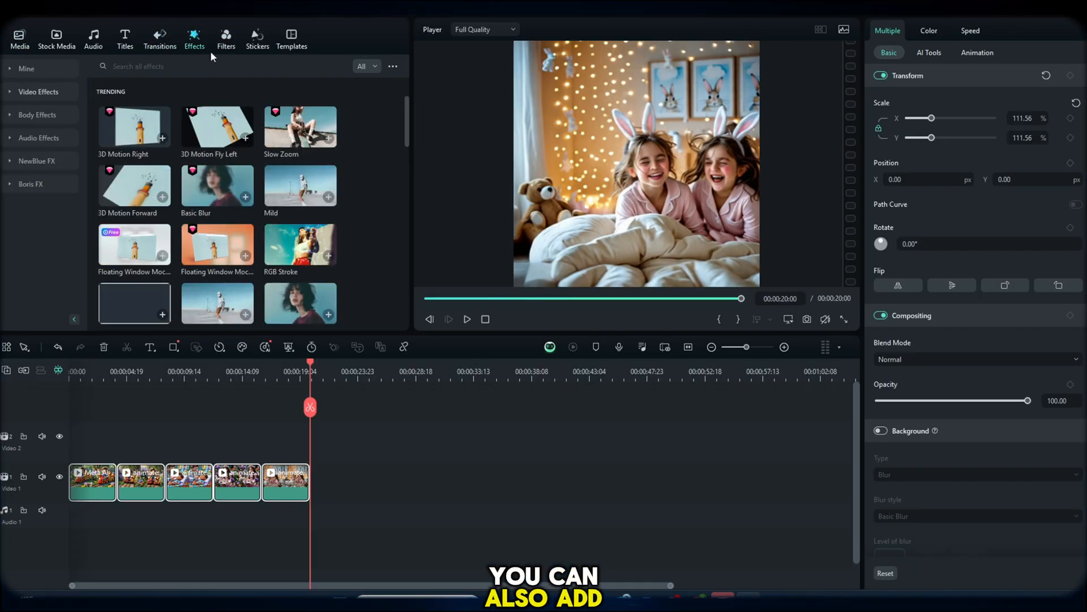
pyautogui.click(160, 38)
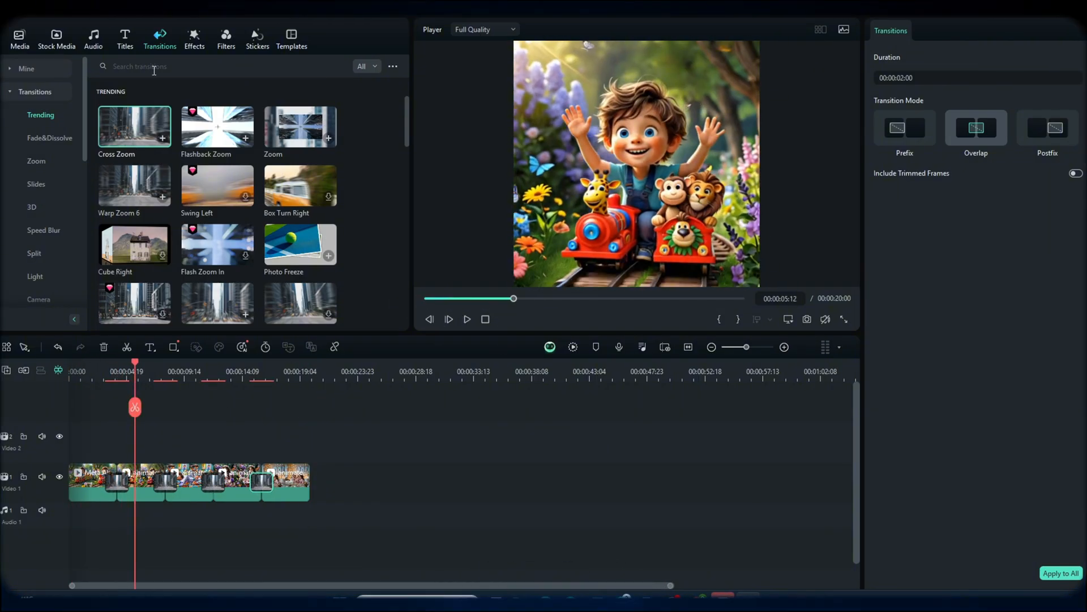
pyautogui.click(125, 38)
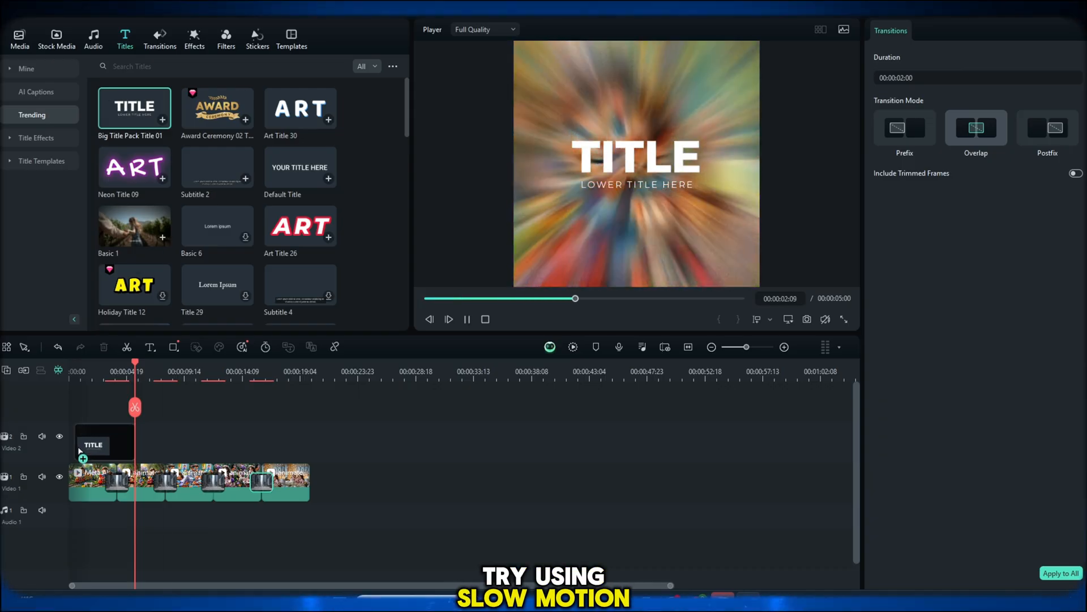
pyautogui.click(99, 443)
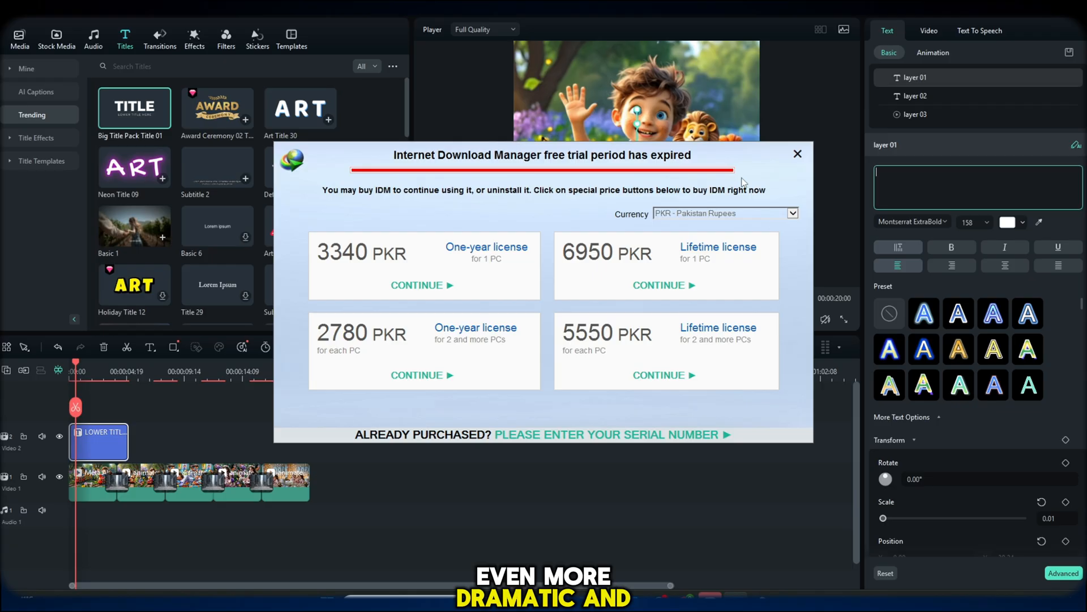
pyautogui.click(797, 154)
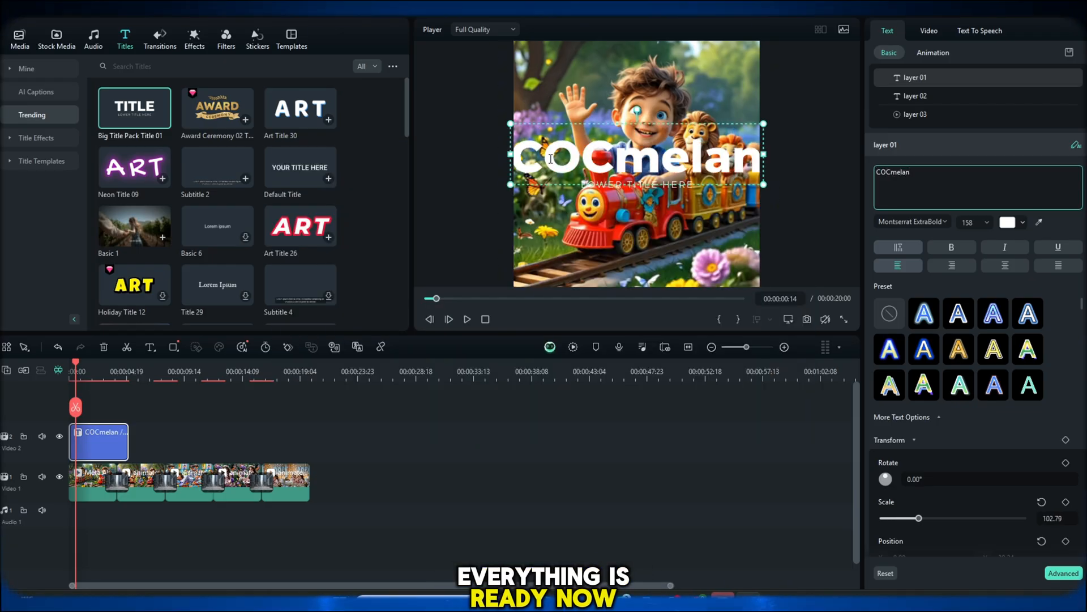
pyautogui.click(915, 96)
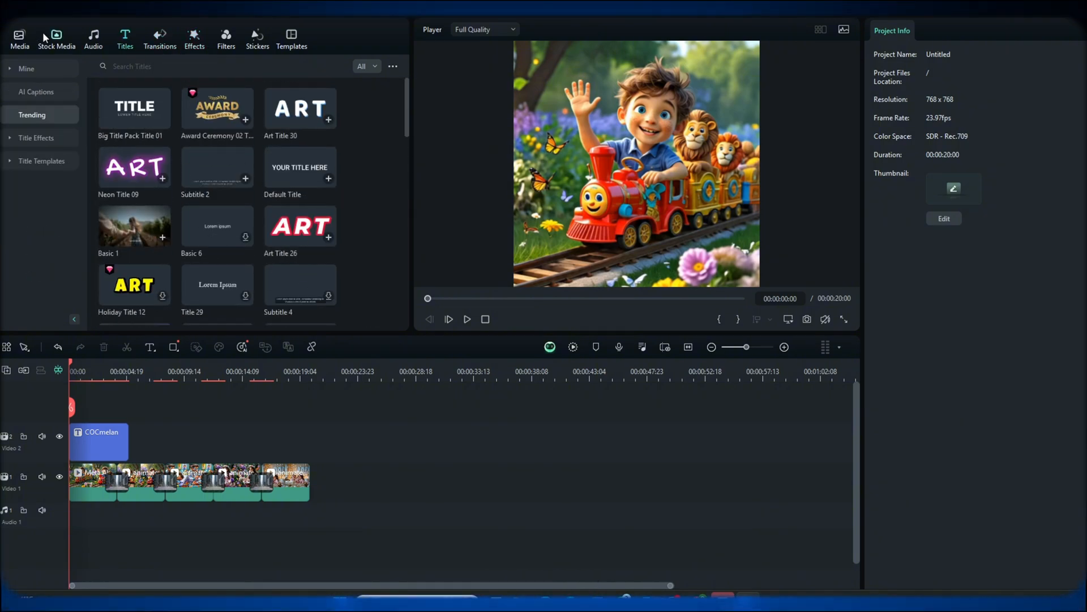
# - Open Filmora's Stock Media library and scroll through the trending clips
pyautogui.click(56, 39)
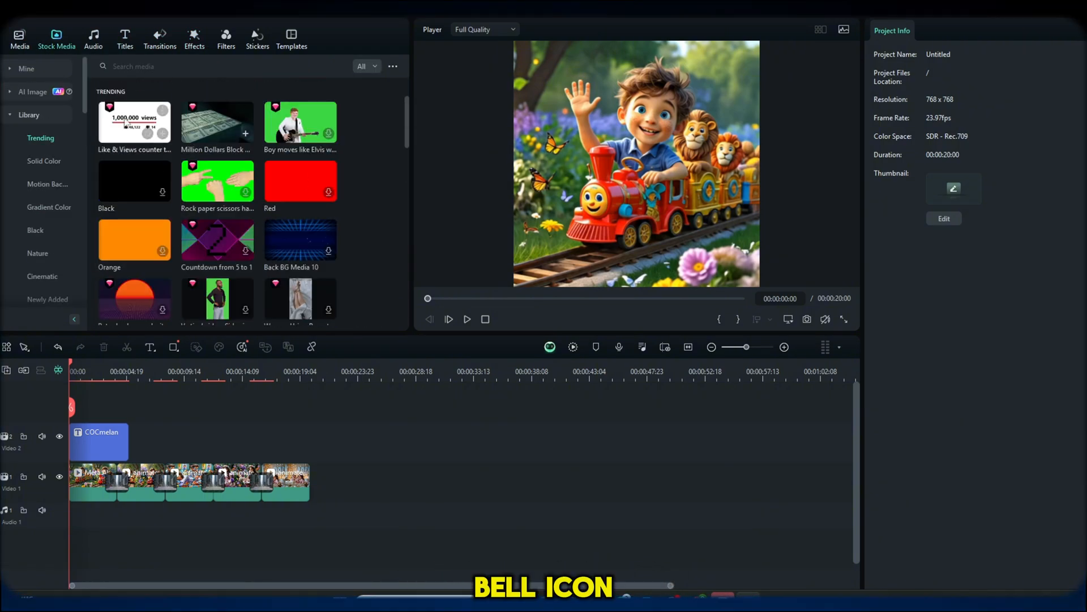
pyautogui.scroll(-3)
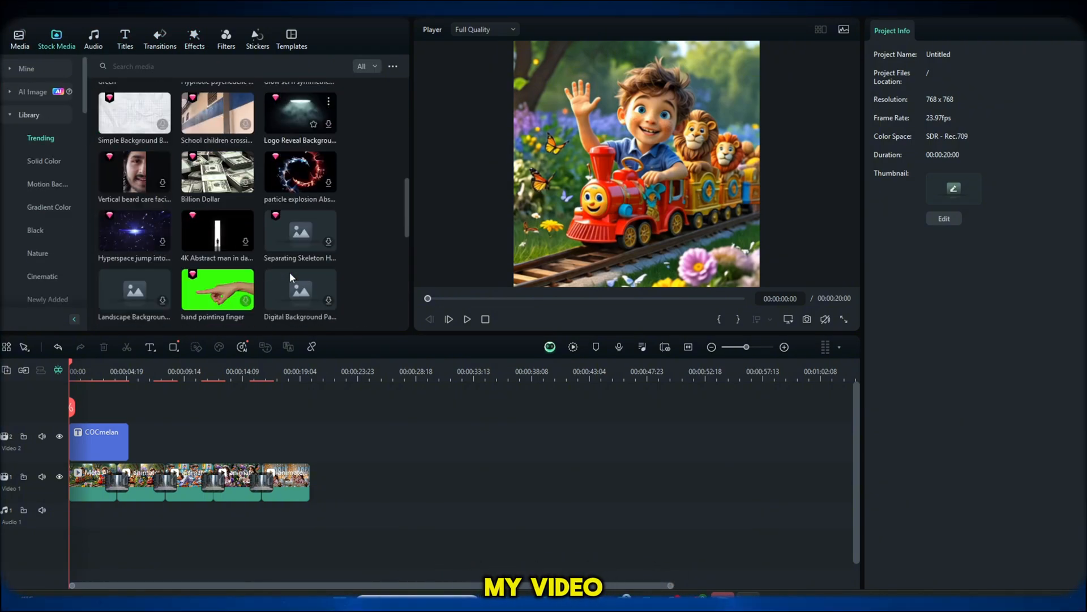